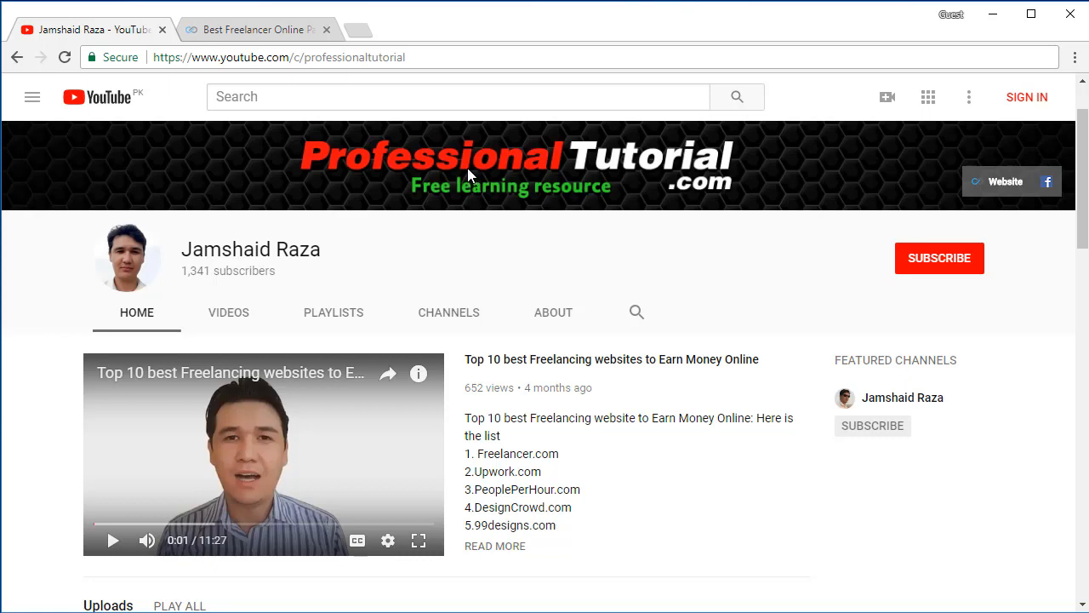
pyautogui.moveTo(226, 28)
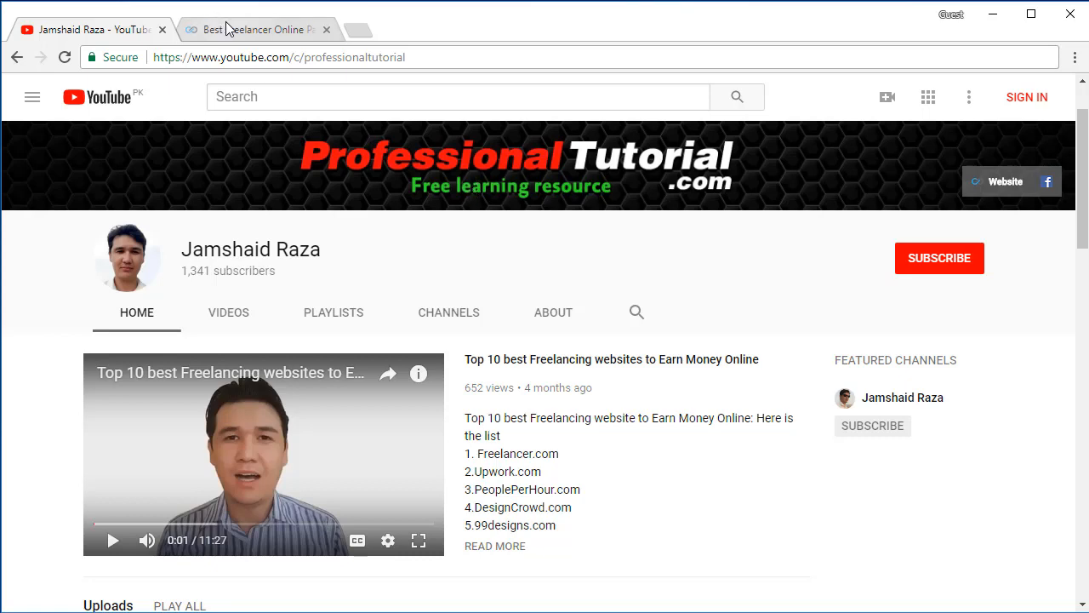
# Switch to the 'Best Freelancer Online Payment Method' article tab in Chrome
pyautogui.click(247, 29)
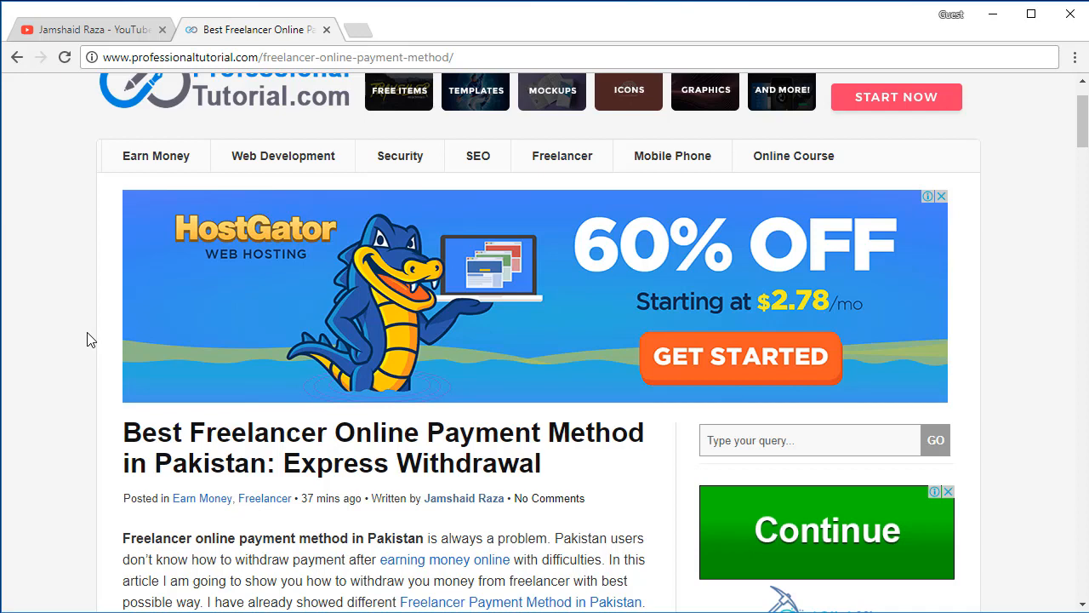
pyautogui.moveTo(102, 336)
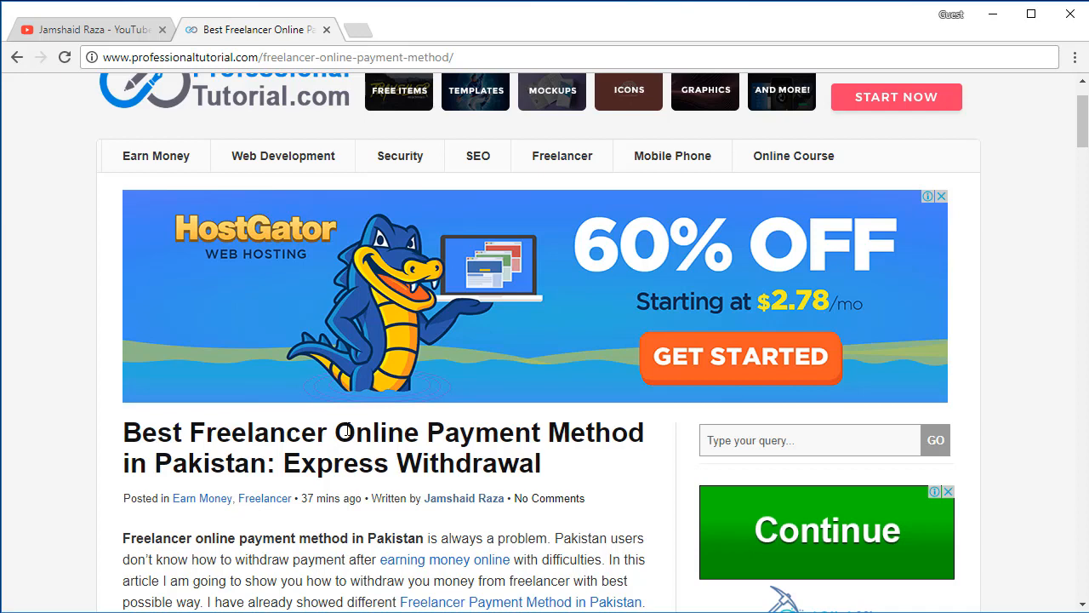
pyautogui.moveTo(344, 369)
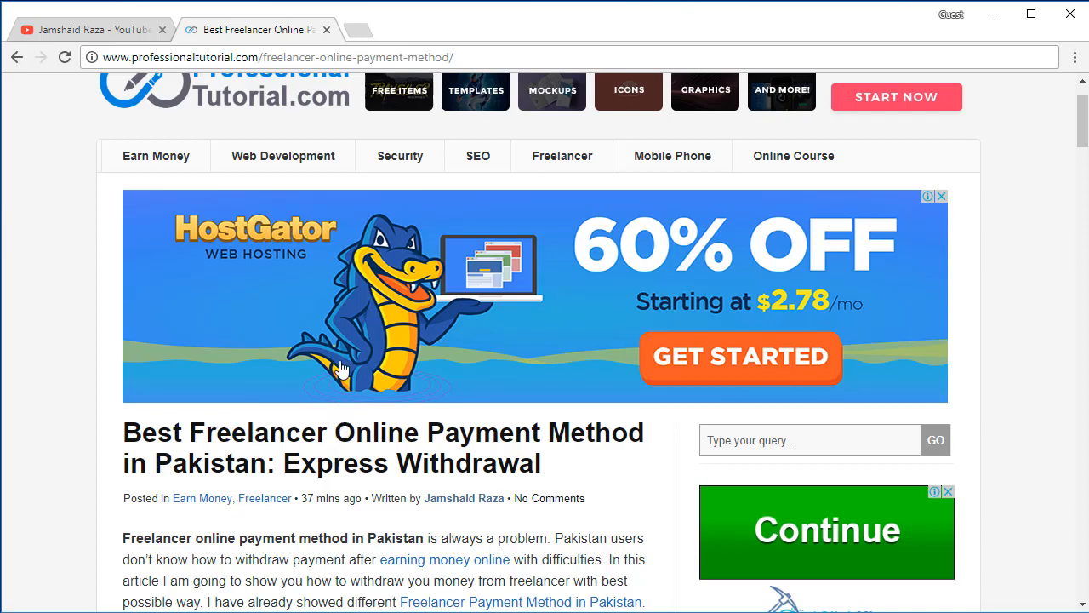
pyautogui.moveTo(81, 281)
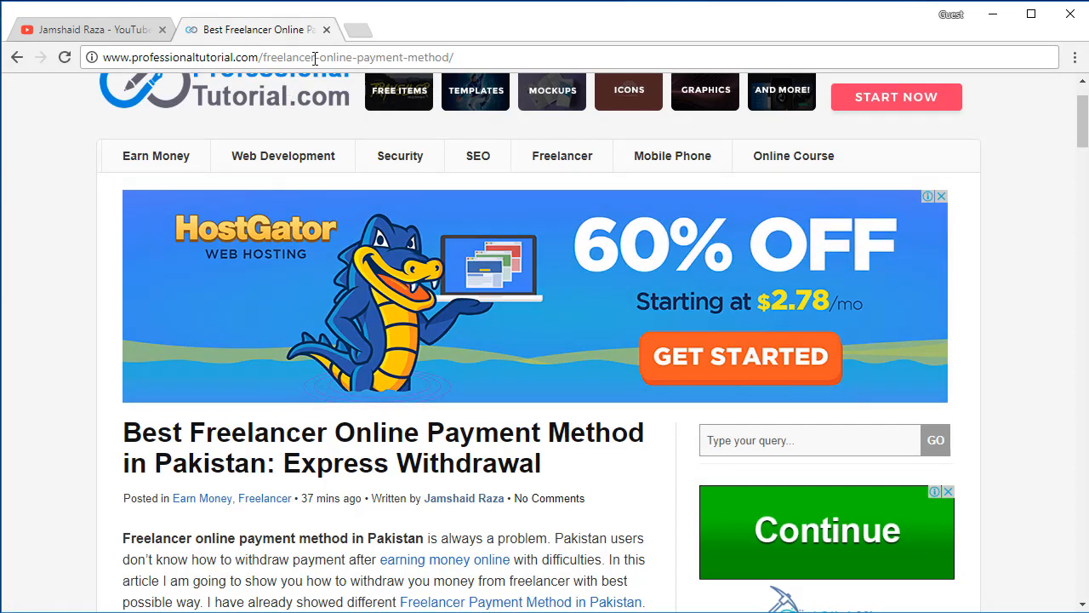
pyautogui.moveTo(202, 244)
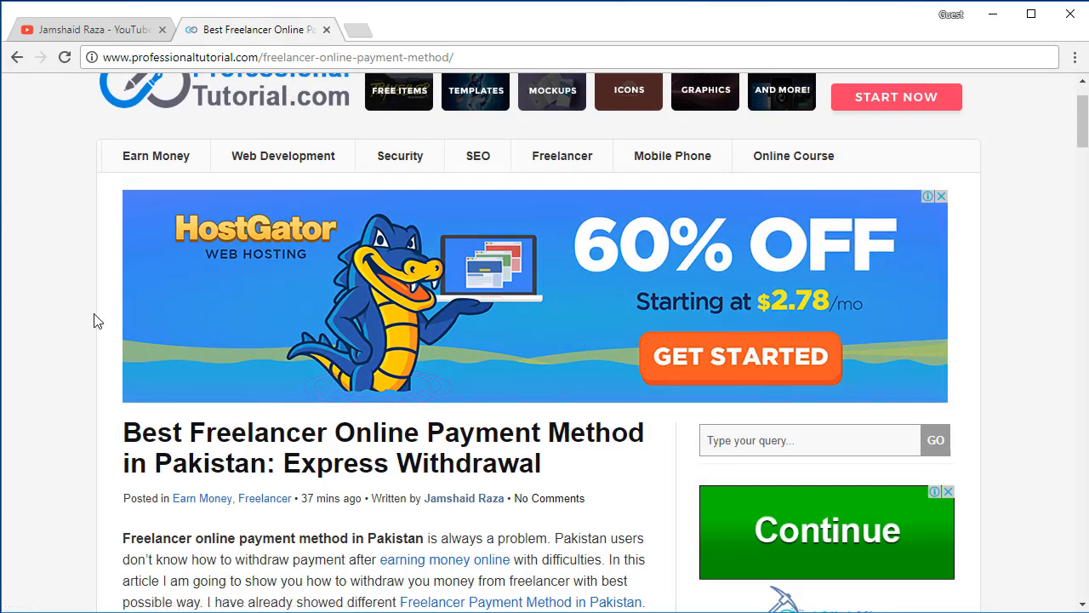
pyautogui.moveTo(130, 395)
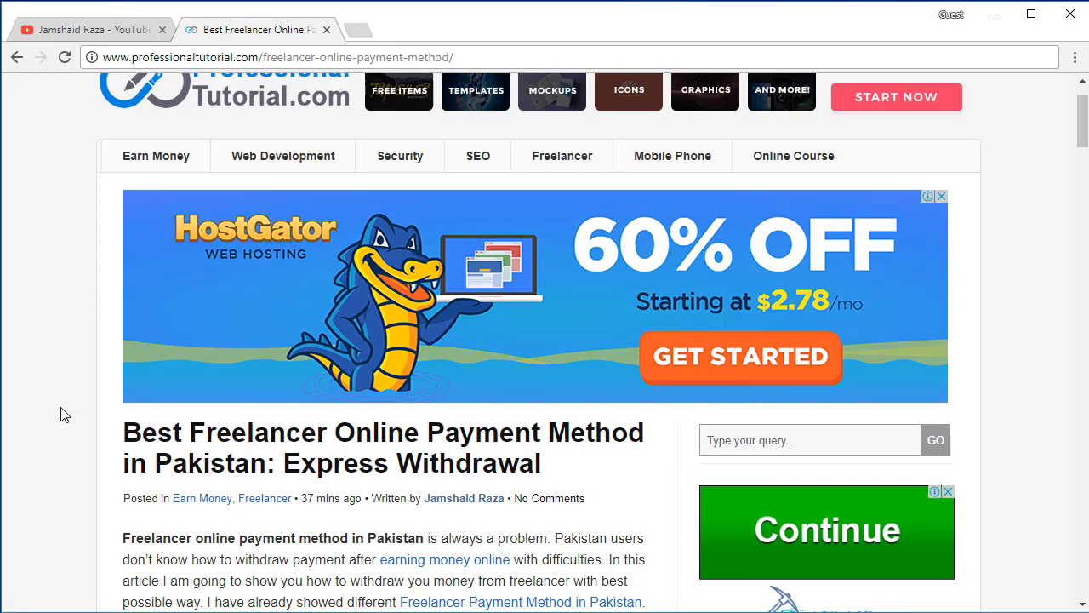
# Scroll through the article's Express Withdrawal steps, then switch to the Freelancer dashboard window
pyautogui.scroll(-3)
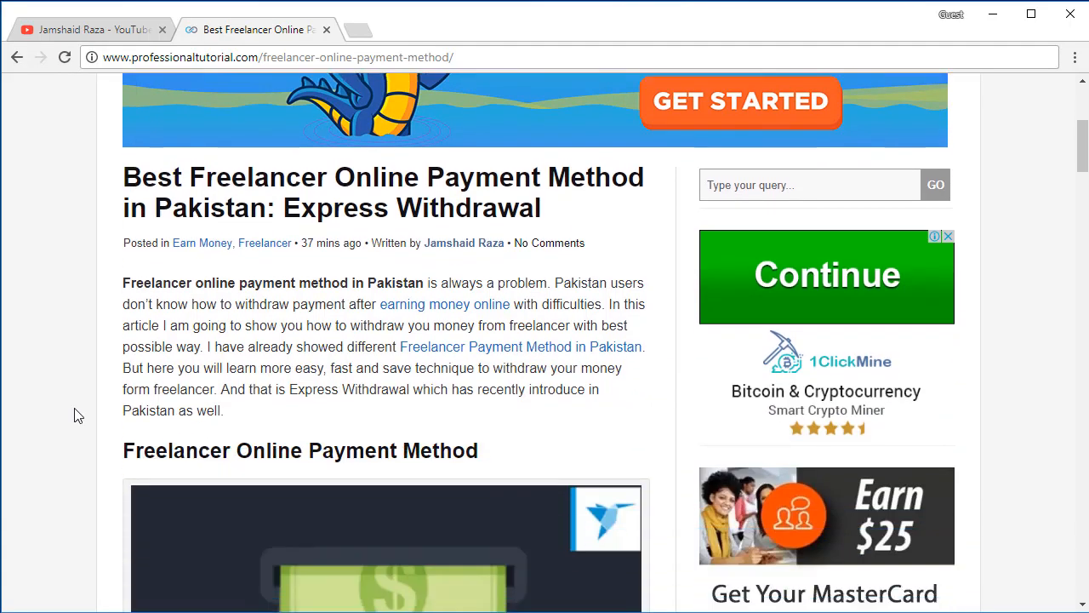
pyautogui.scroll(-3)
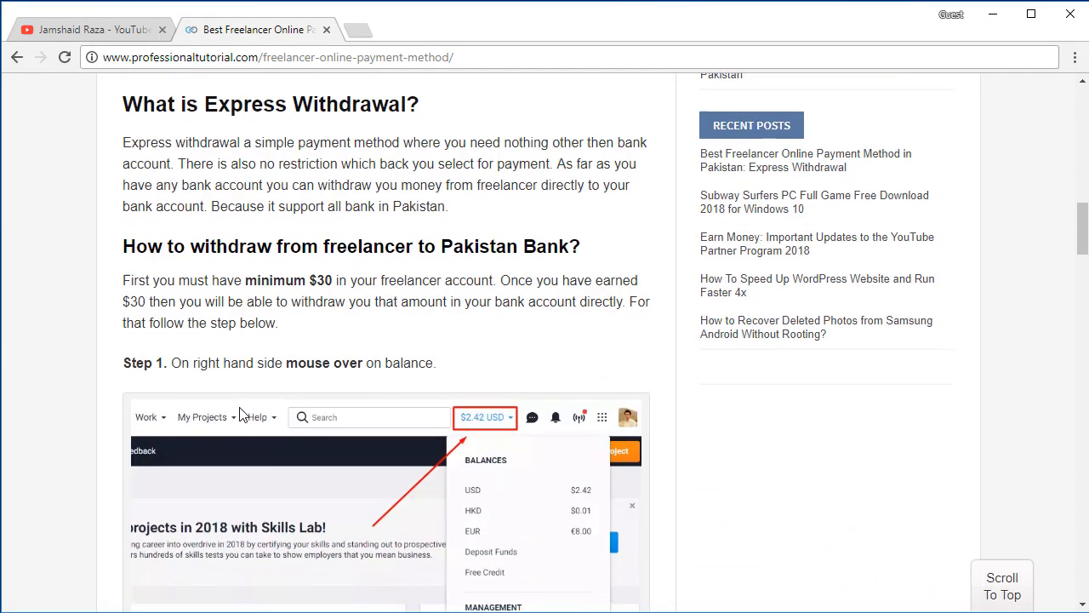
pyautogui.scroll(-3)
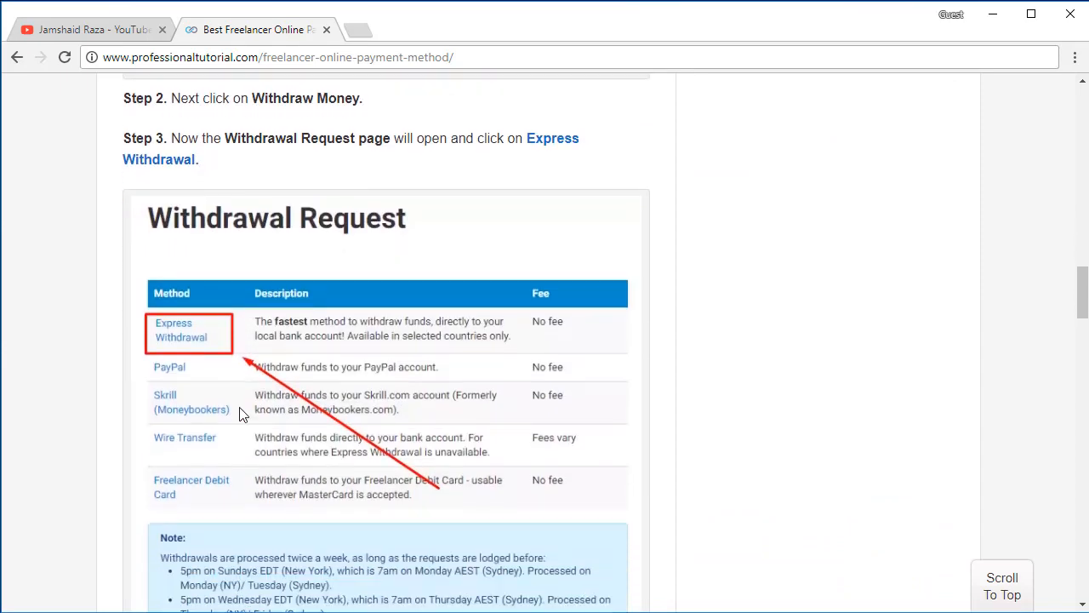
pyautogui.scroll(-3)
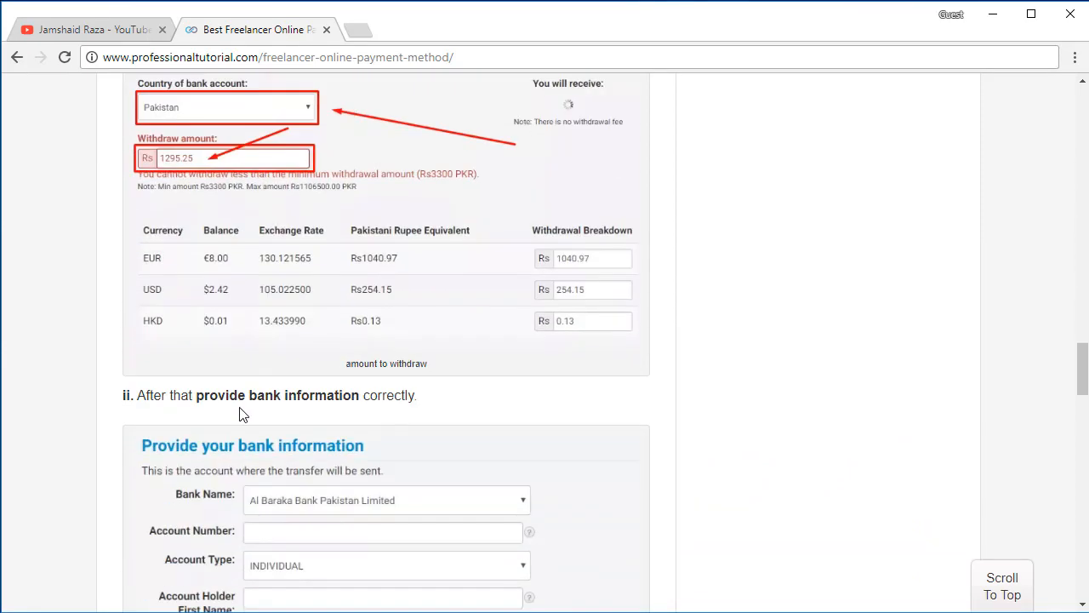
pyautogui.scroll(-3)
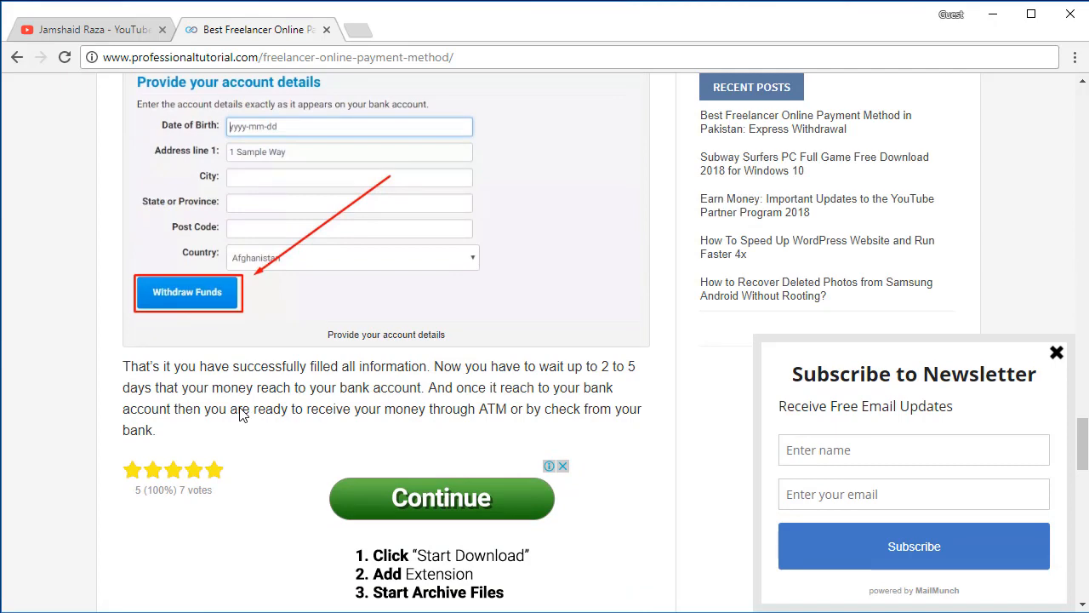
pyautogui.moveTo(308, 409)
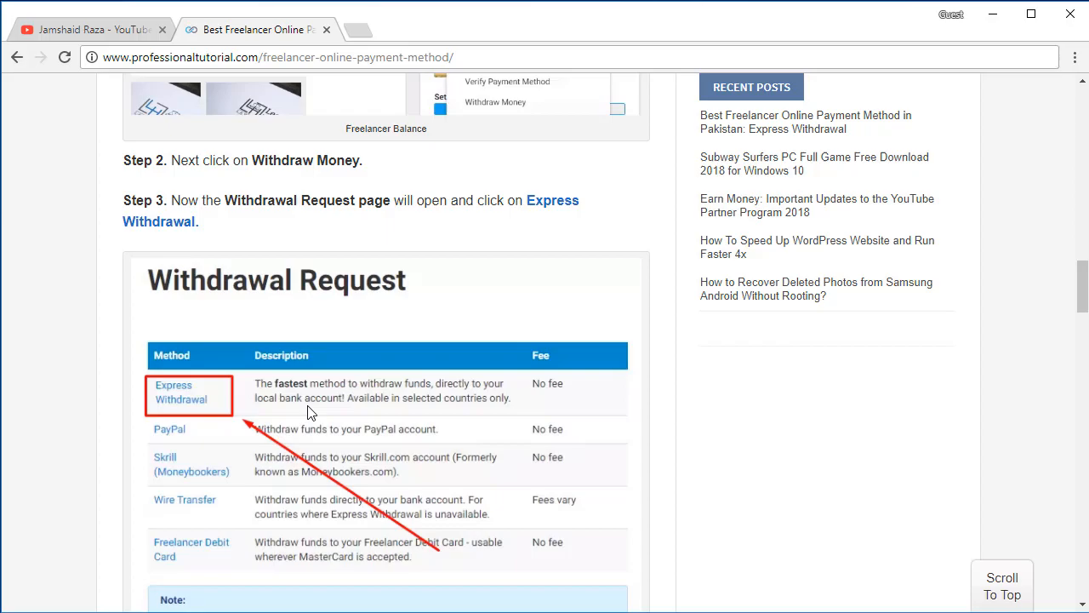
pyautogui.scroll(3)
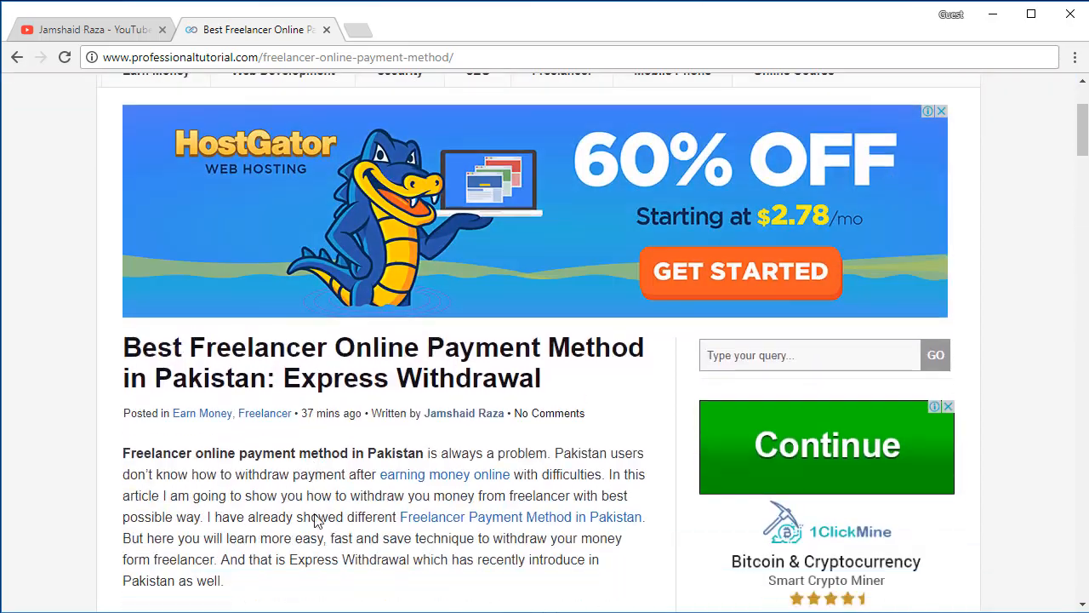
pyautogui.click(843, 30)
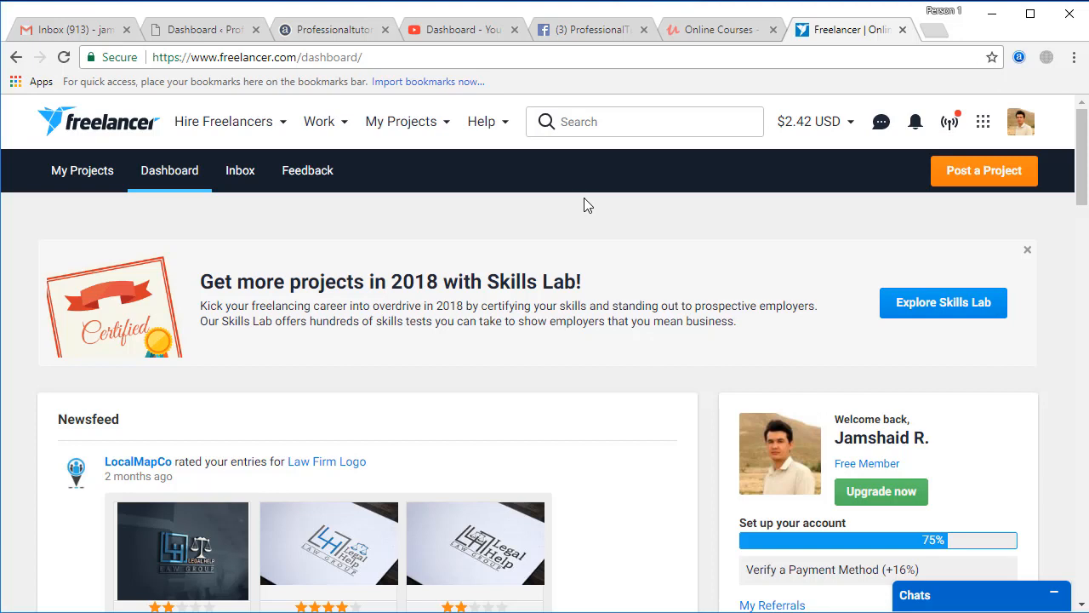
# Open the $2.42 USD balances menu and choose Withdraw Money
pyautogui.click(808, 121)
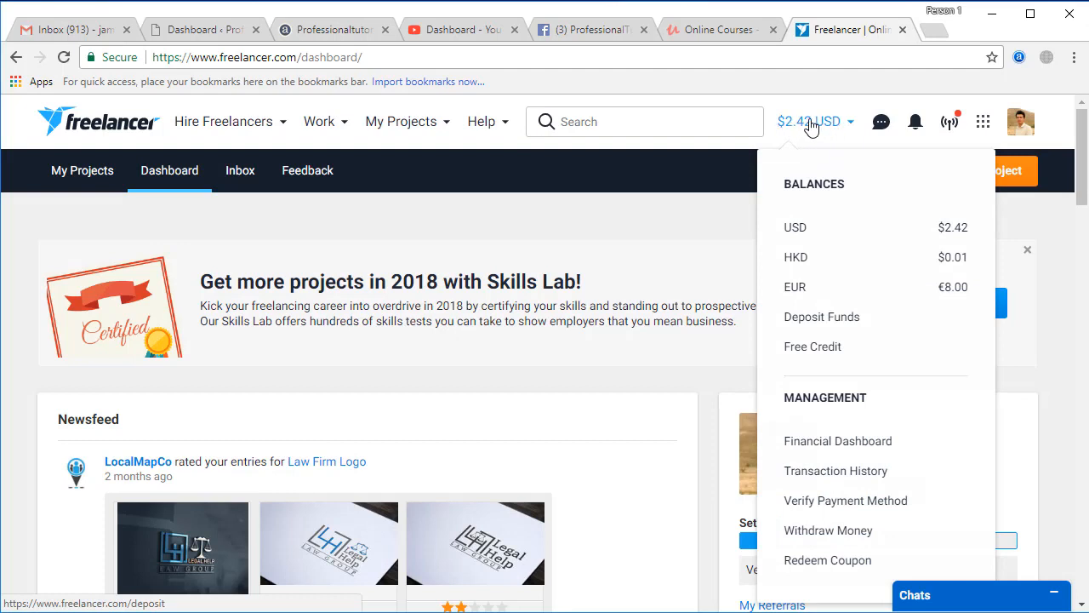
pyautogui.moveTo(833, 297)
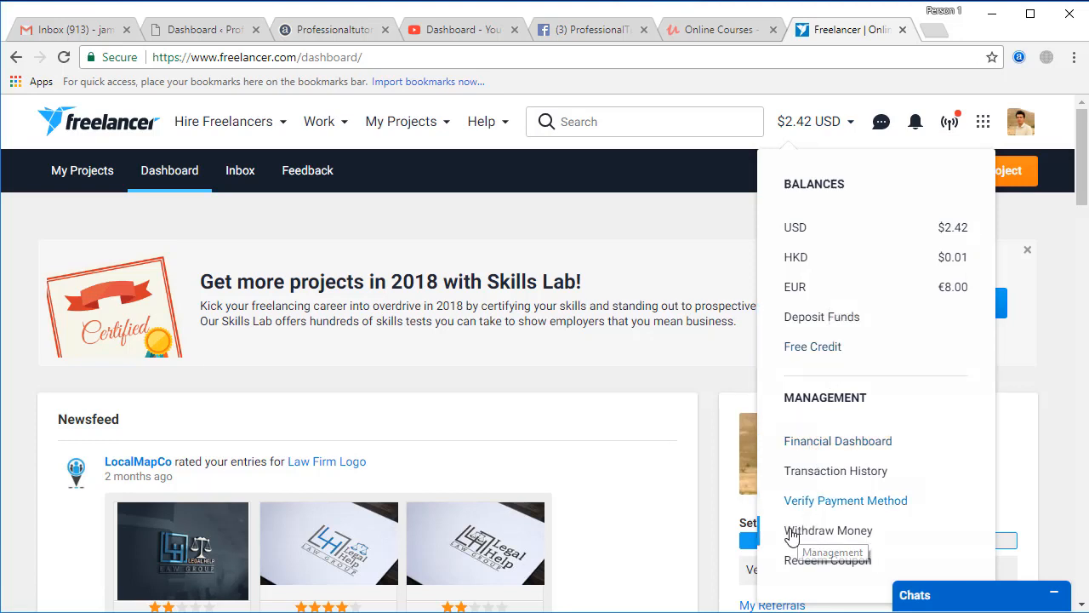
pyautogui.moveTo(819, 536)
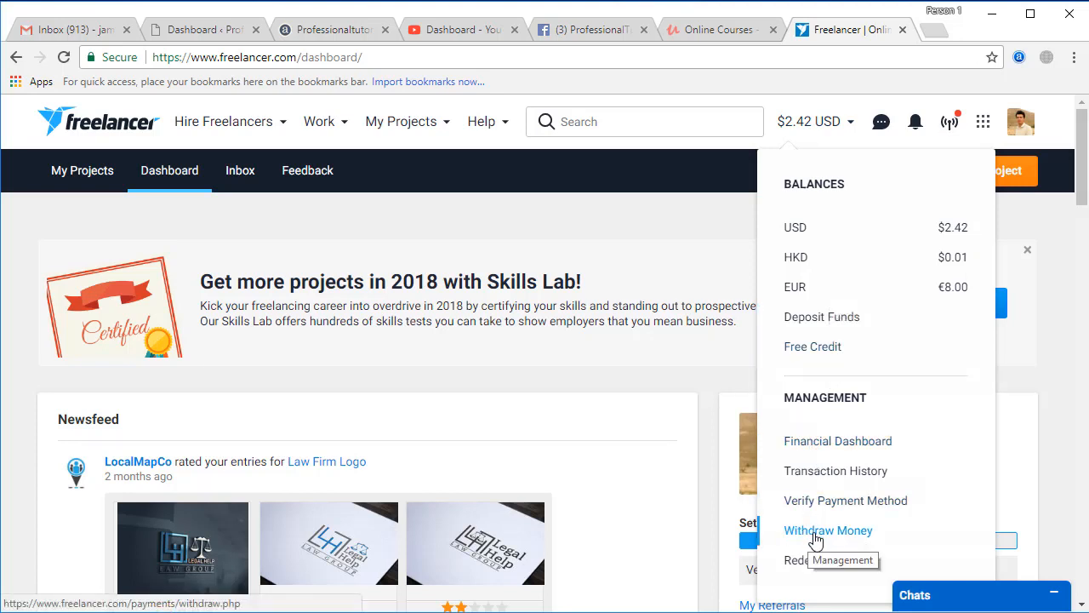
pyautogui.click(828, 530)
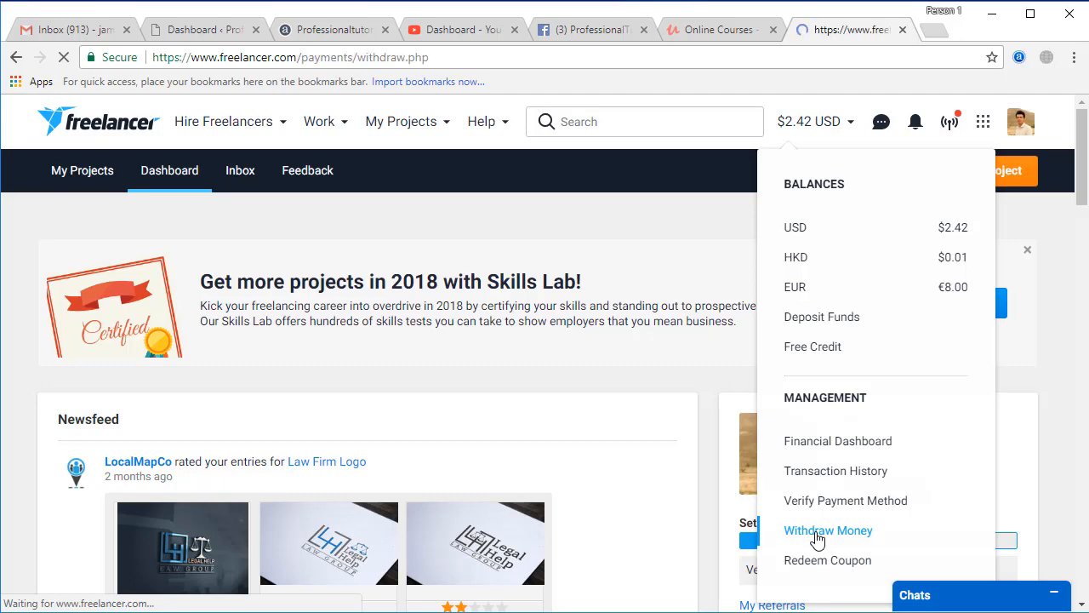
# Load the withdraw.php page showing the 'Express withdrawal is available for Pakistan' banner
pyautogui.click(828, 530)
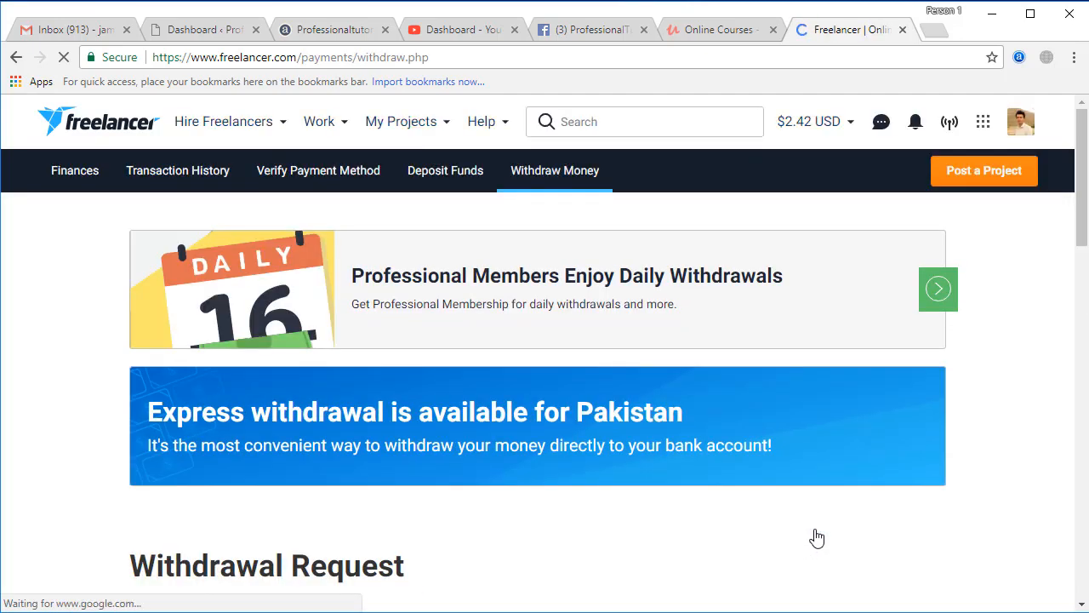
pyautogui.moveTo(785, 460)
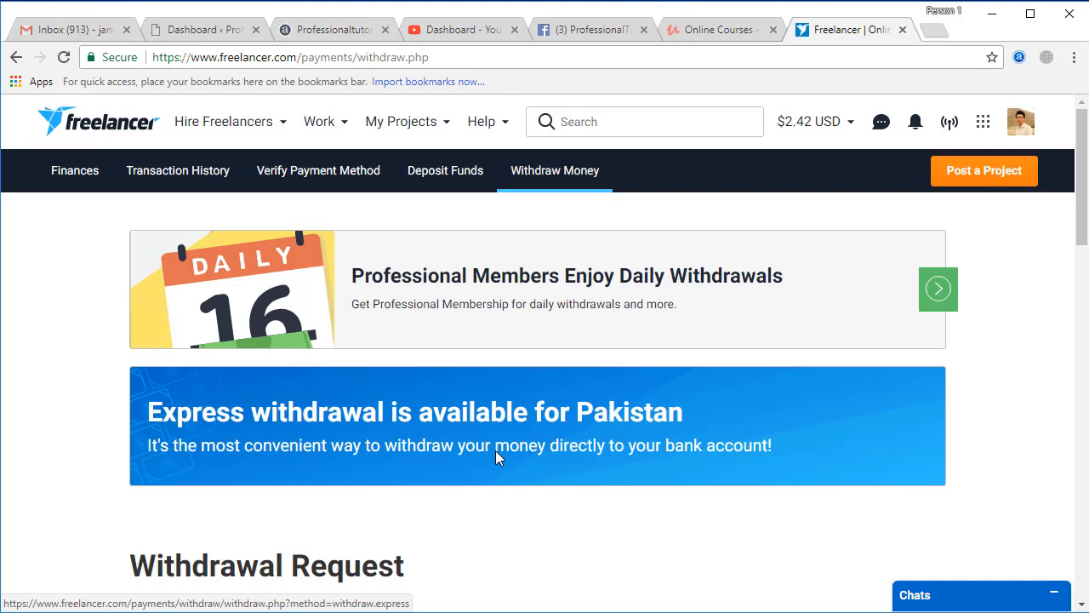
pyautogui.click(504, 431)
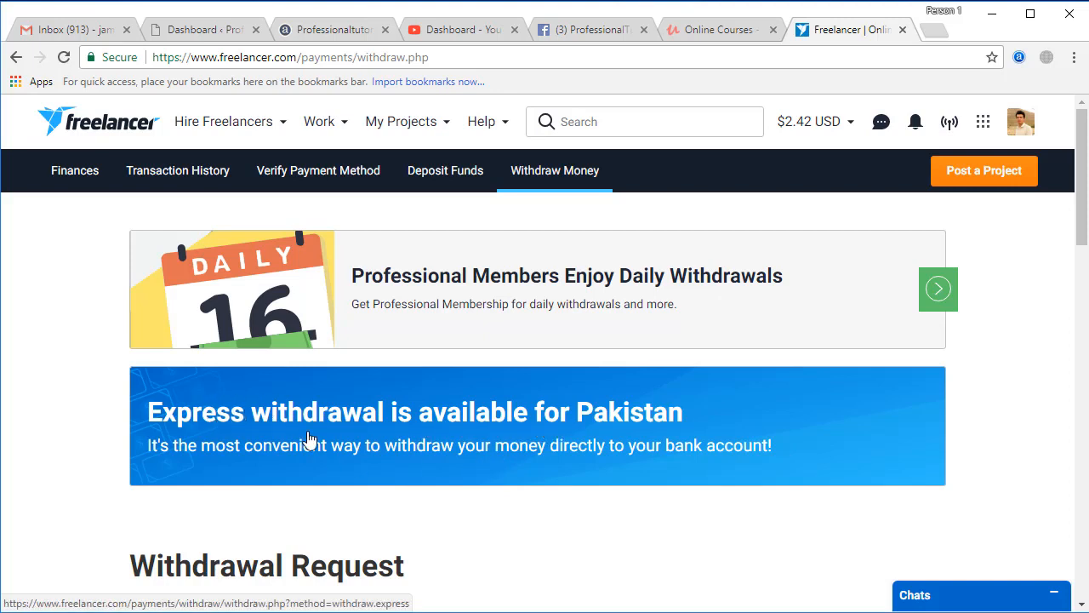
pyautogui.moveTo(486, 467)
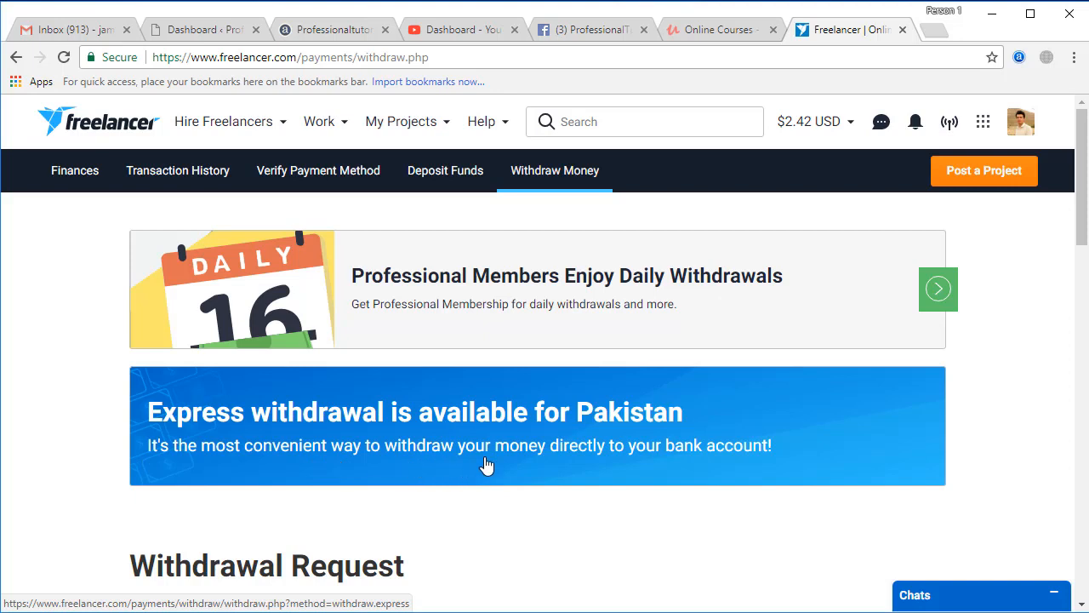
pyautogui.moveTo(673, 463)
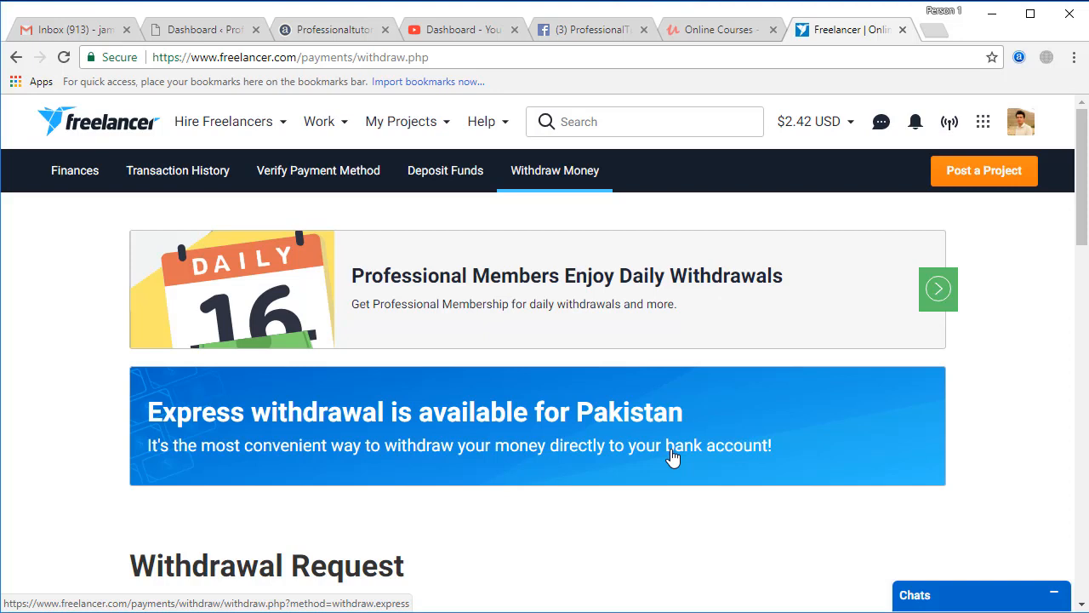
pyautogui.moveTo(667, 461)
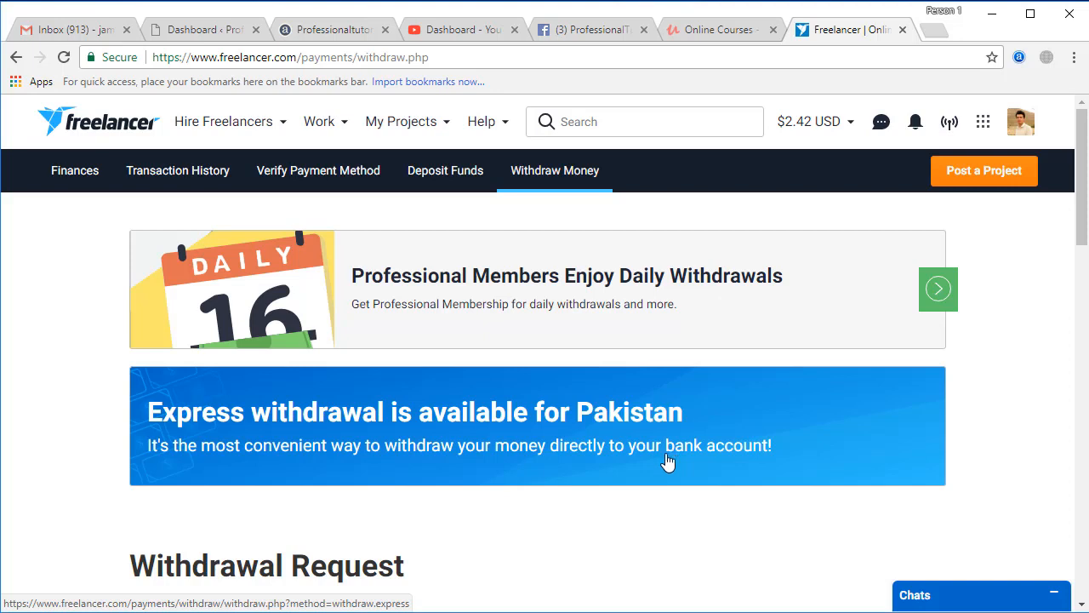
# Review the withdrawal methods and currency balances, then choose Express Withdrawal
pyautogui.scroll(-3)
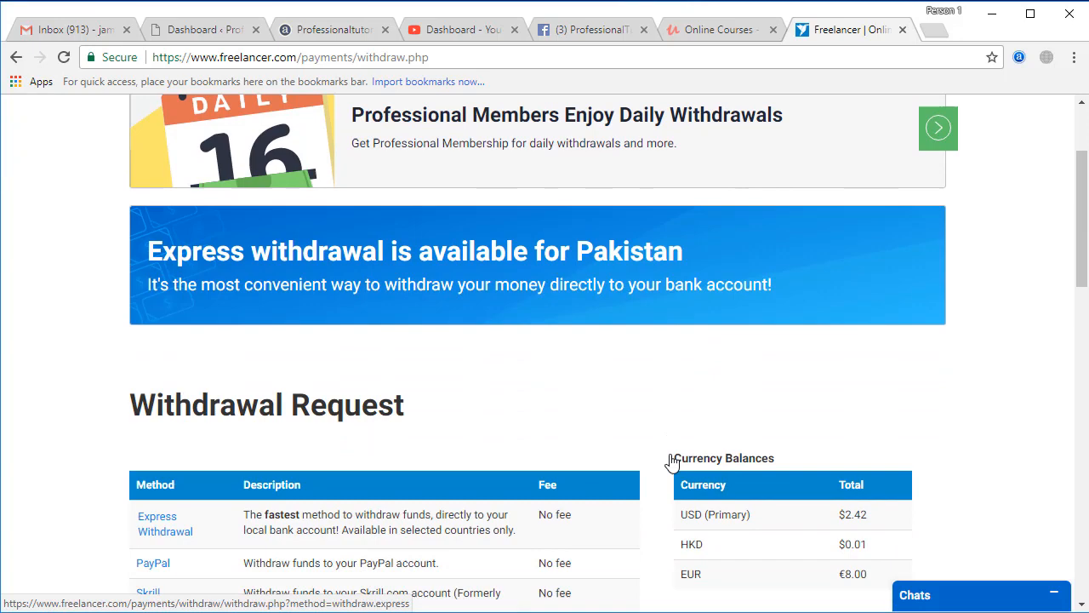
pyautogui.scroll(-3)
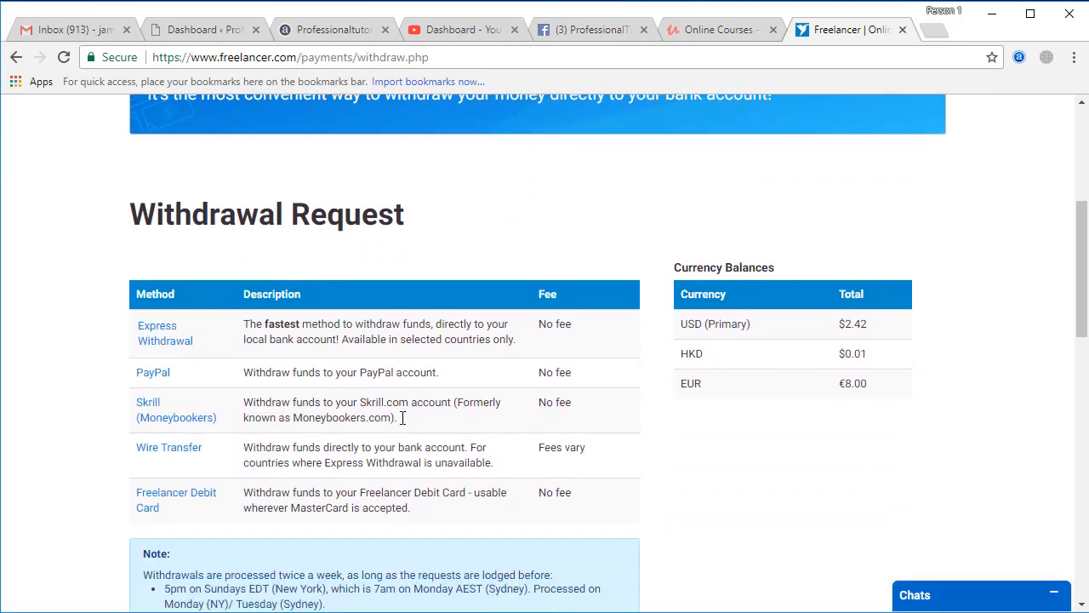
pyautogui.scroll(-3)
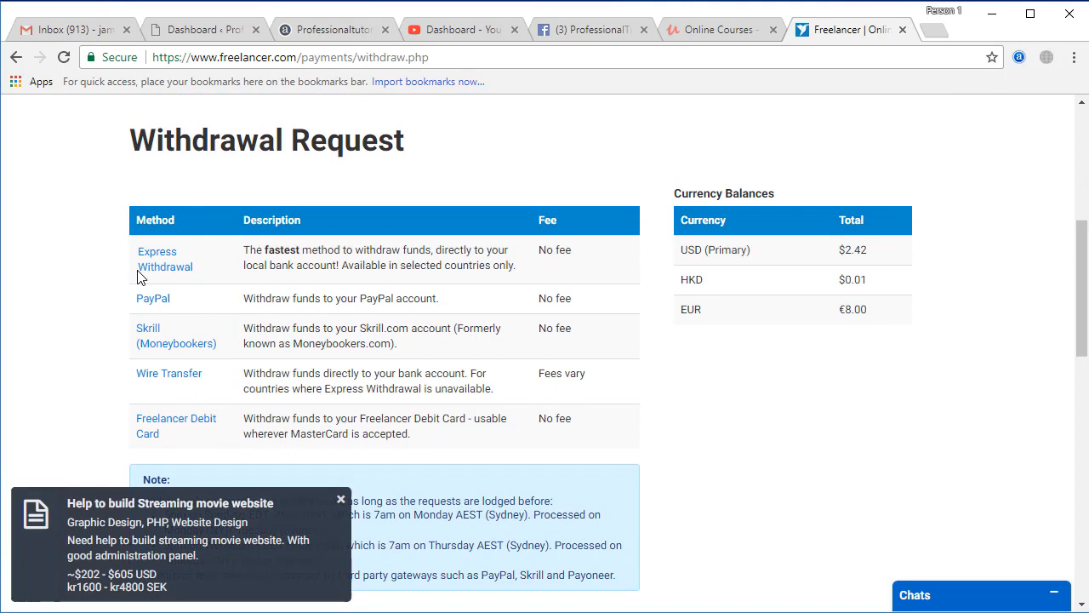
pyautogui.moveTo(122, 324)
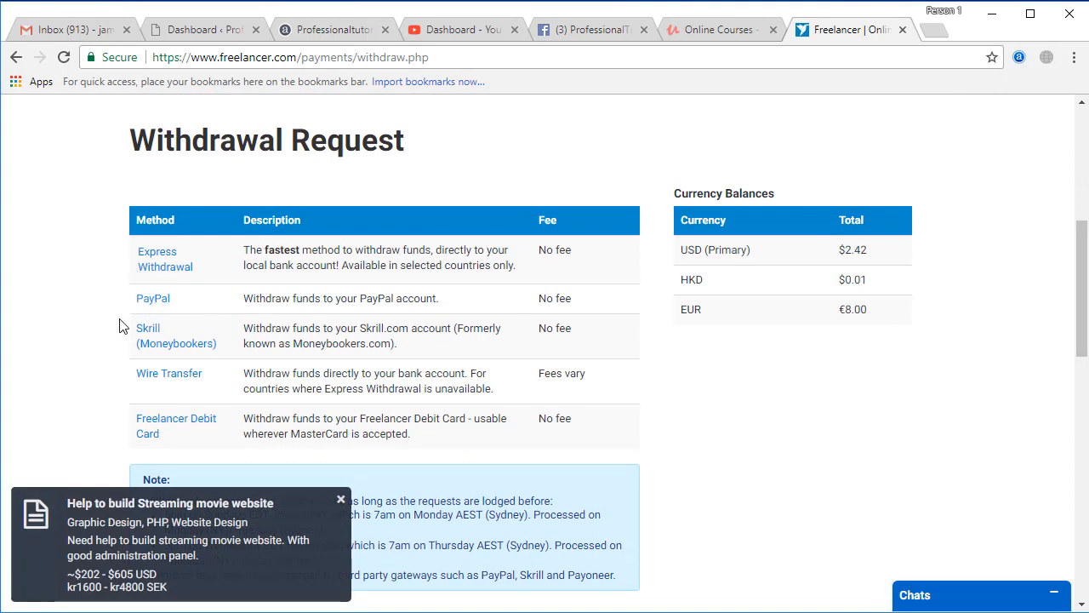
pyautogui.moveTo(139, 419)
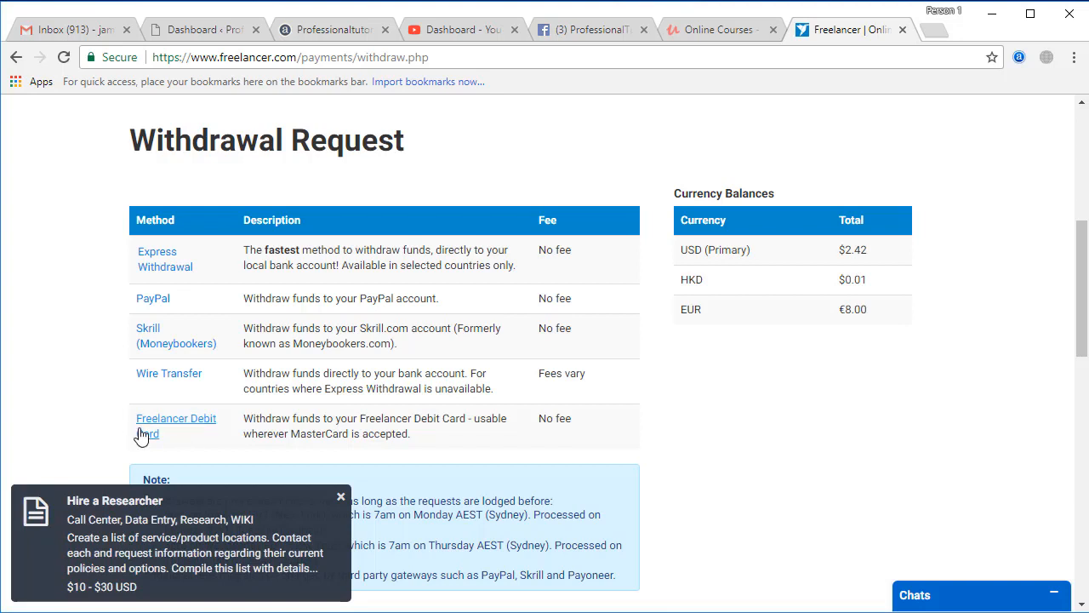
pyautogui.click(341, 495)
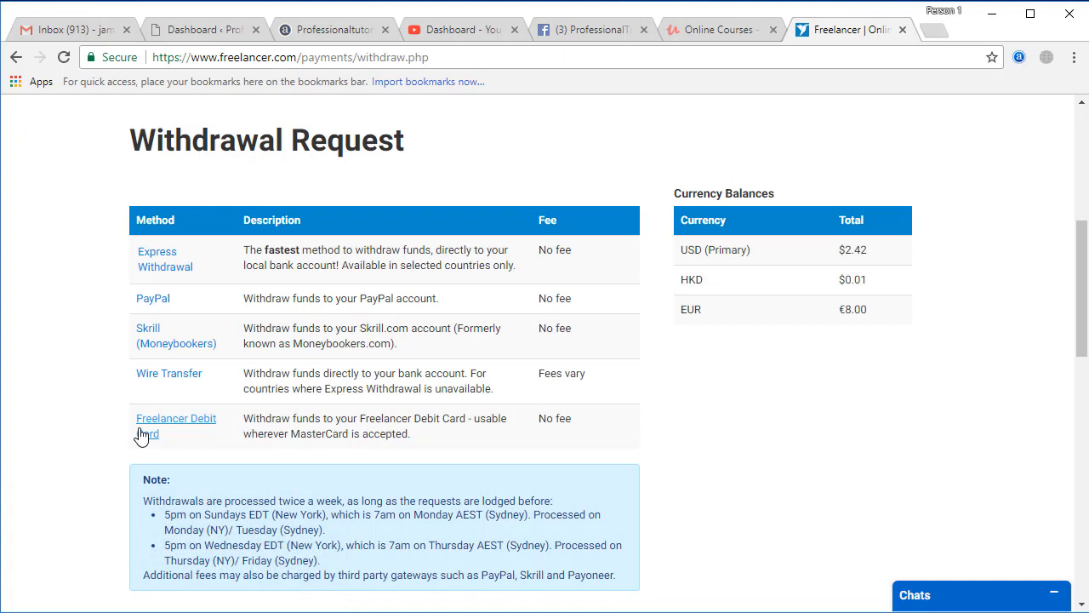
pyautogui.moveTo(122, 330)
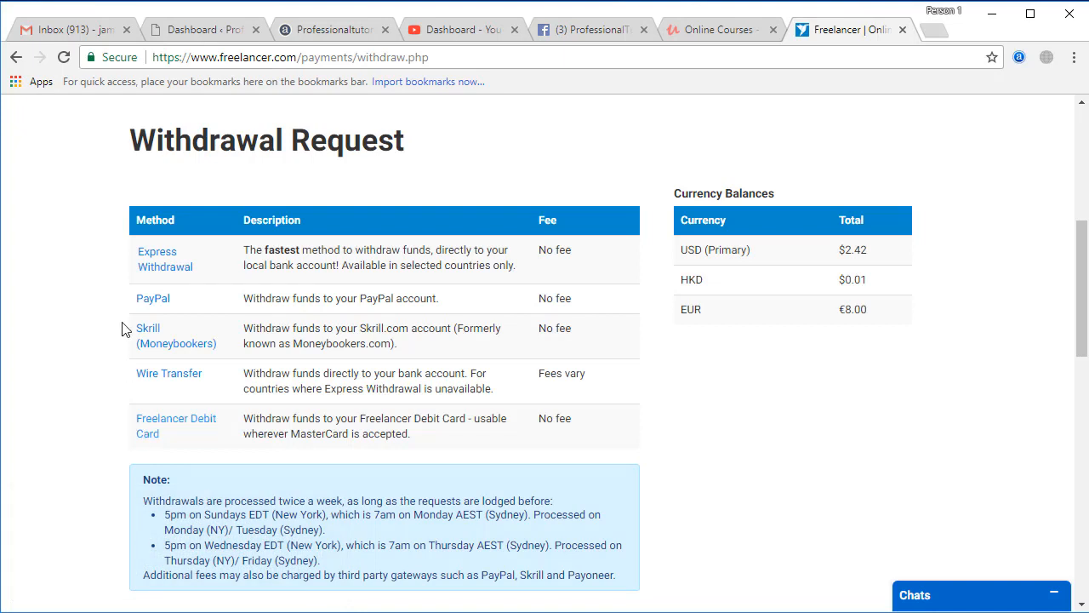
pyautogui.moveTo(257, 249)
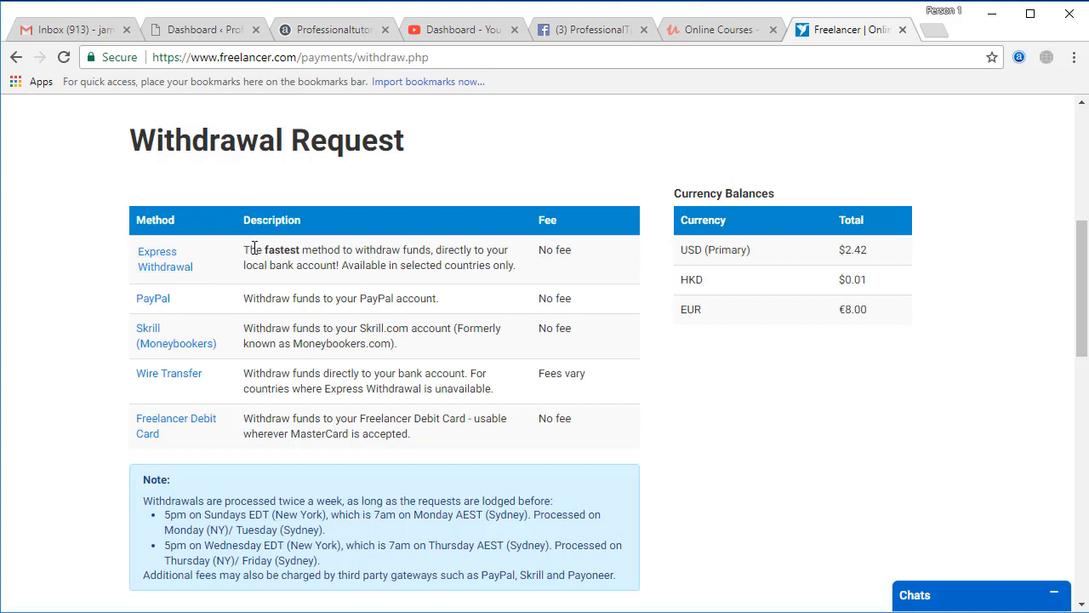
pyautogui.moveTo(238, 254)
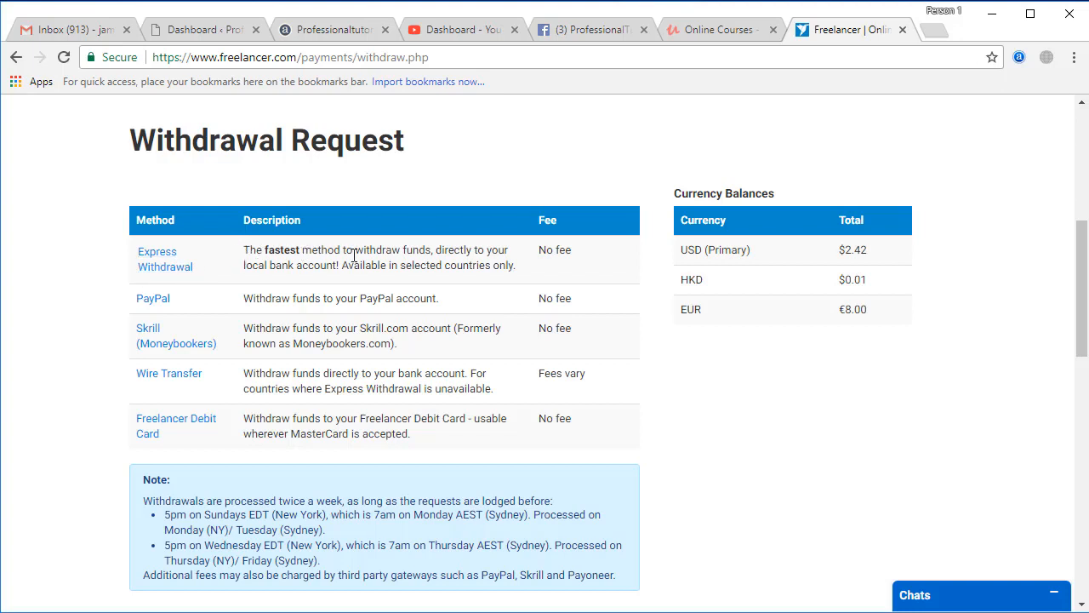
pyautogui.moveTo(331, 268)
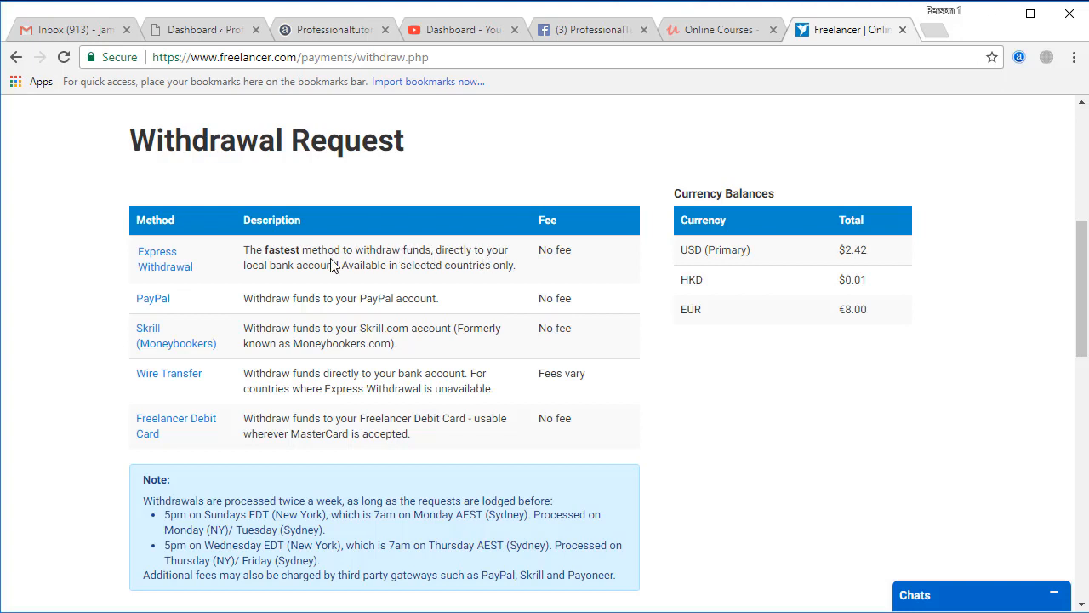
pyautogui.moveTo(390, 271)
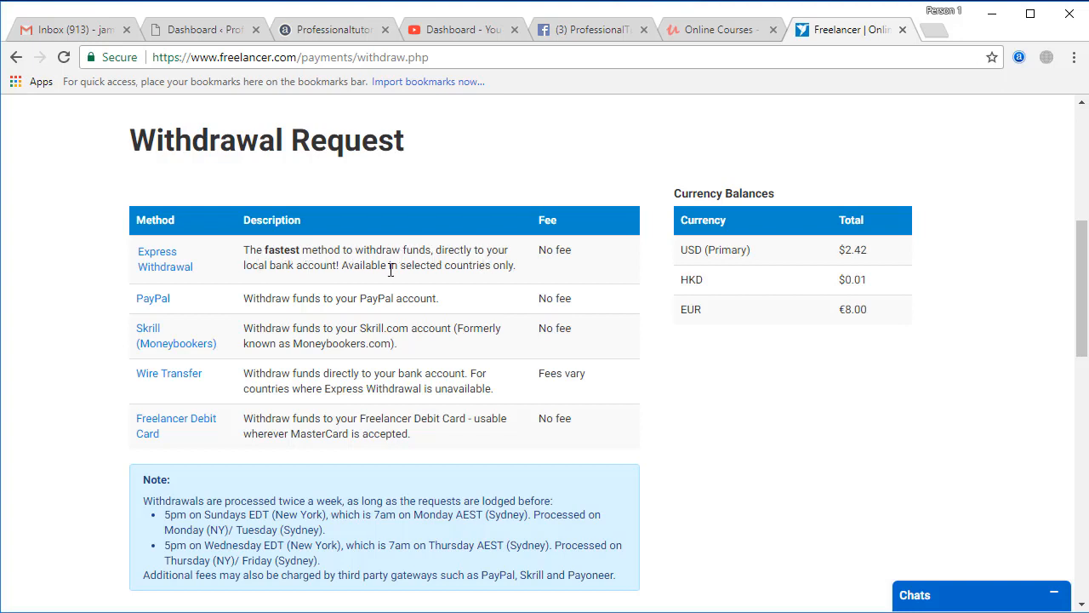
pyautogui.moveTo(479, 265)
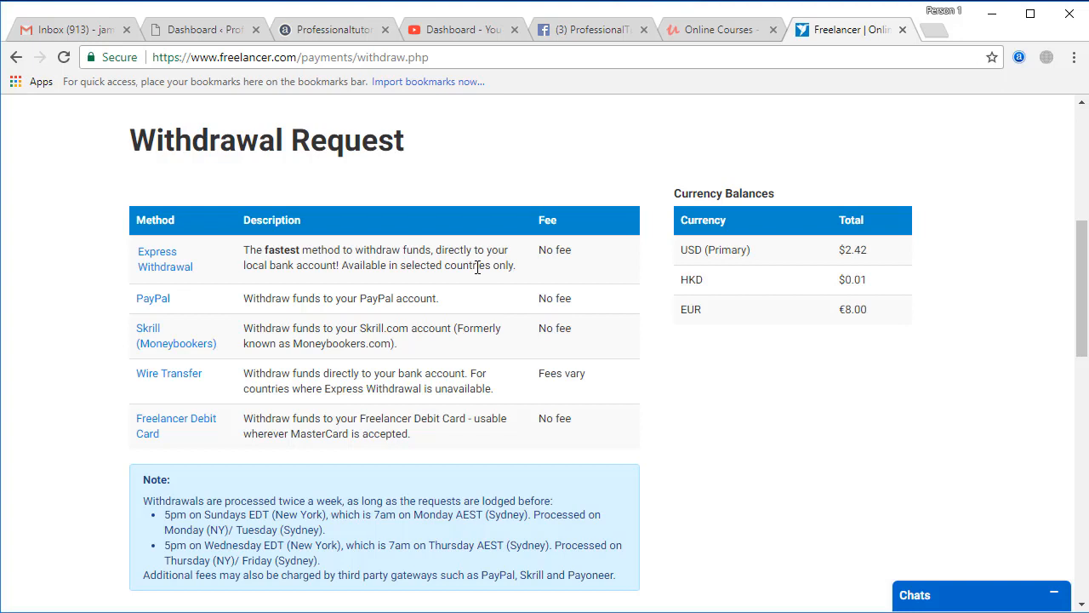
pyautogui.moveTo(461, 268)
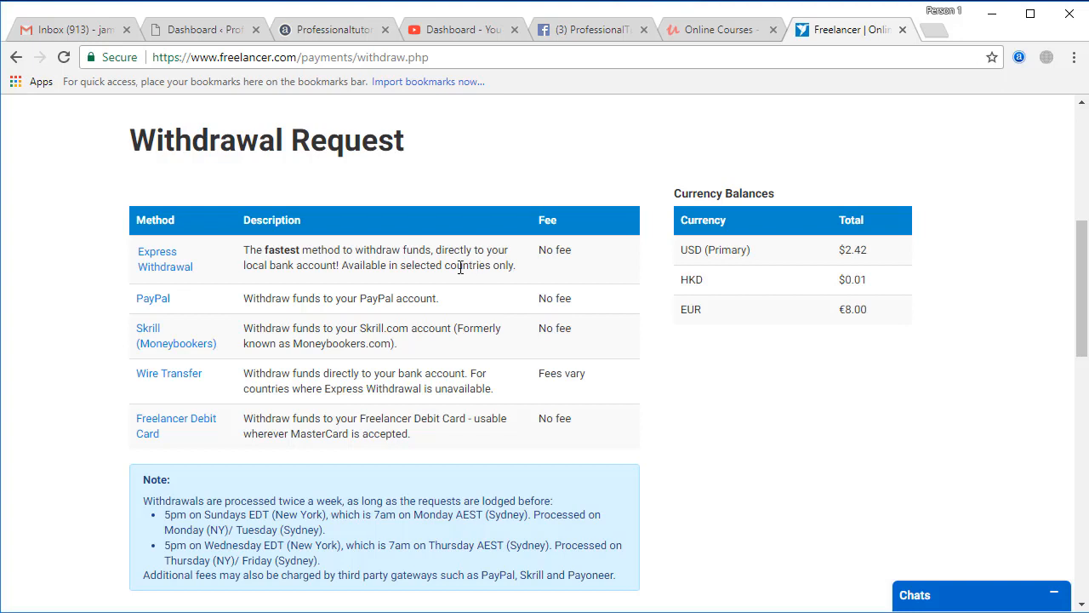
pyautogui.click(165, 258)
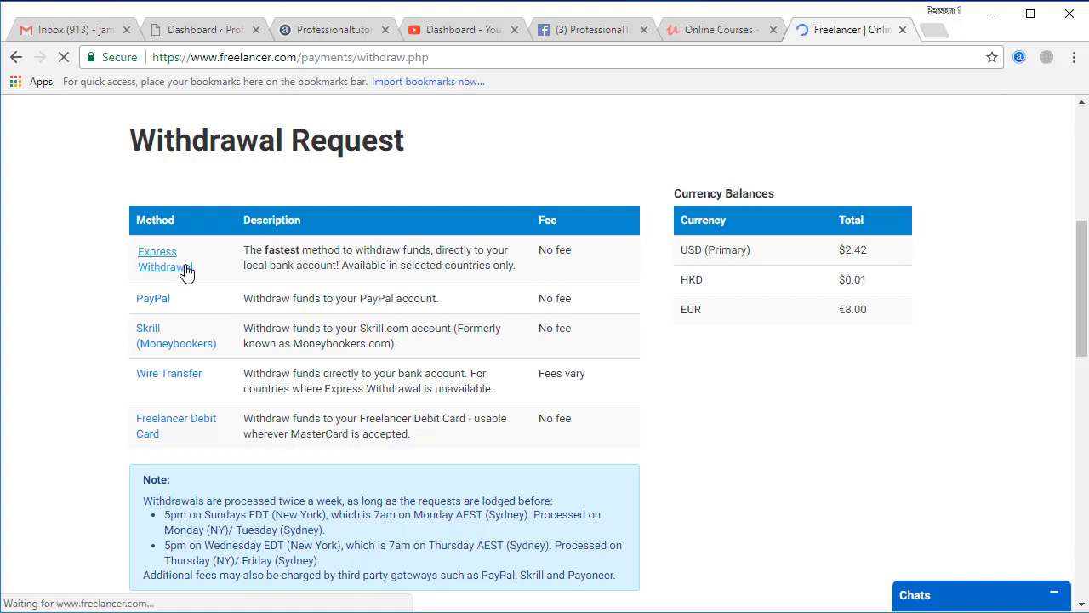
# Load the Express Withdrawal form showing 11.85 USD below the $30 minimum
pyautogui.click(164, 258)
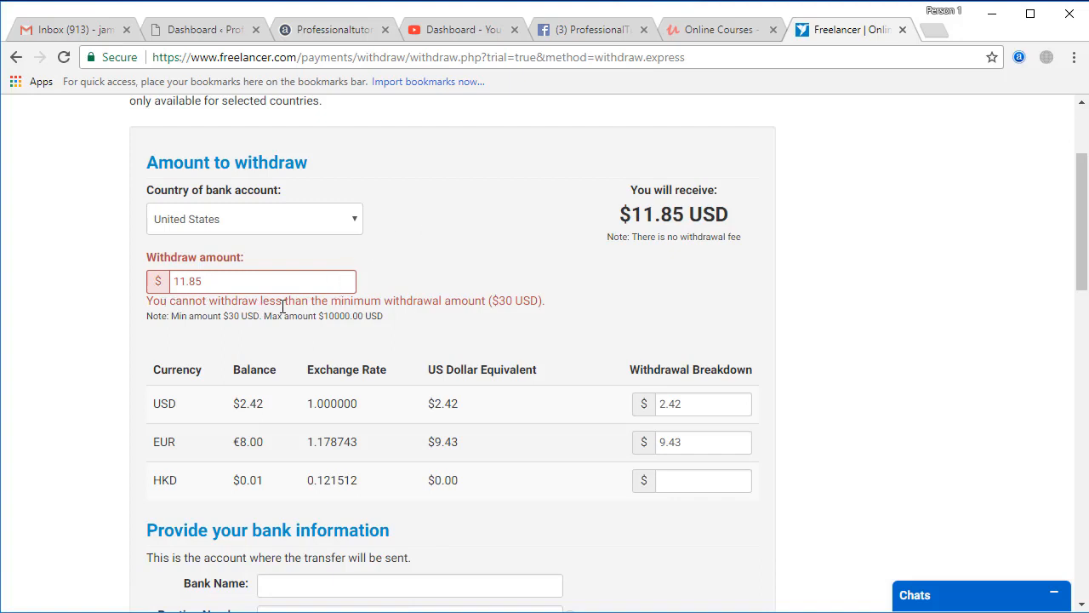
pyautogui.moveTo(489, 306)
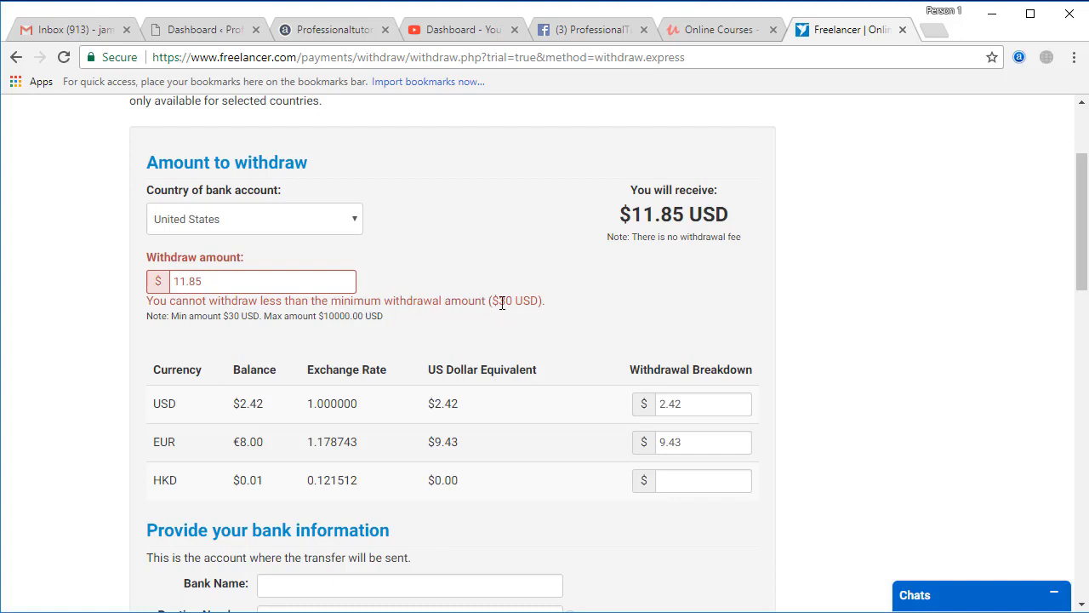
pyautogui.moveTo(362, 307)
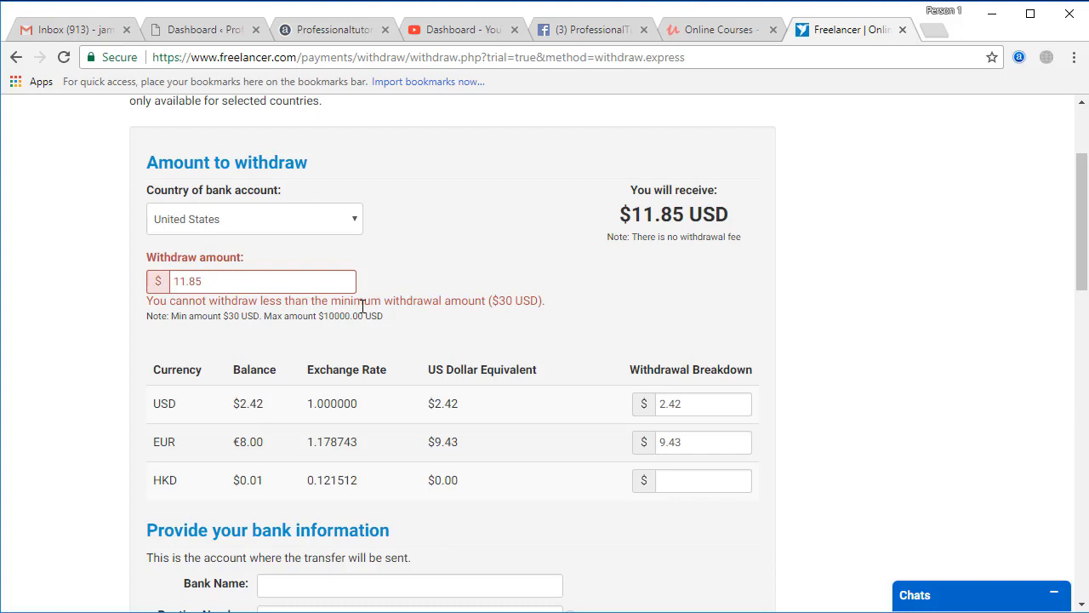
pyautogui.moveTo(221, 320)
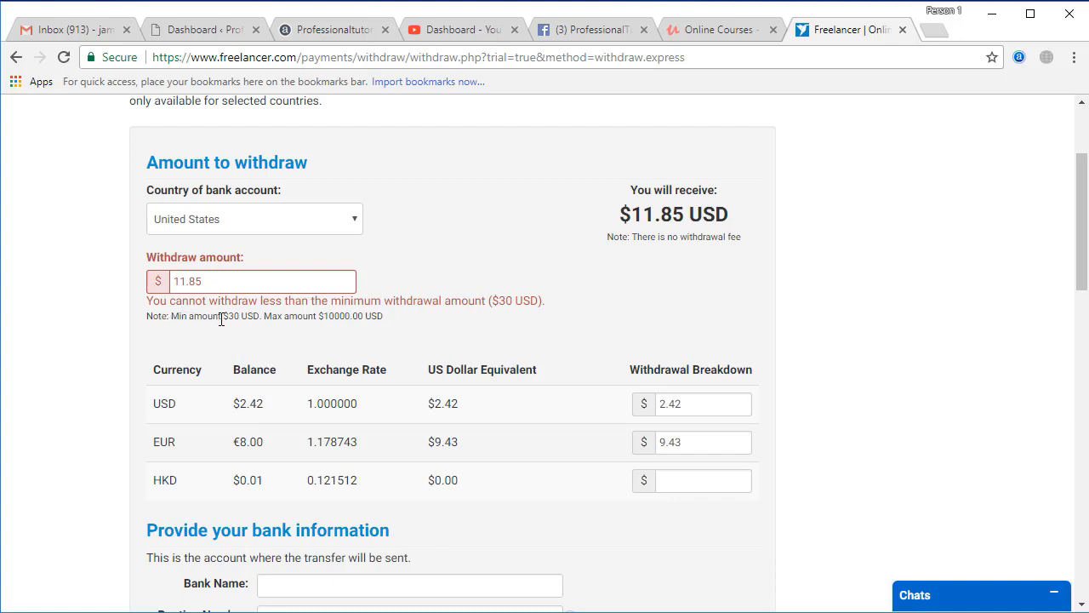
pyautogui.moveTo(302, 315)
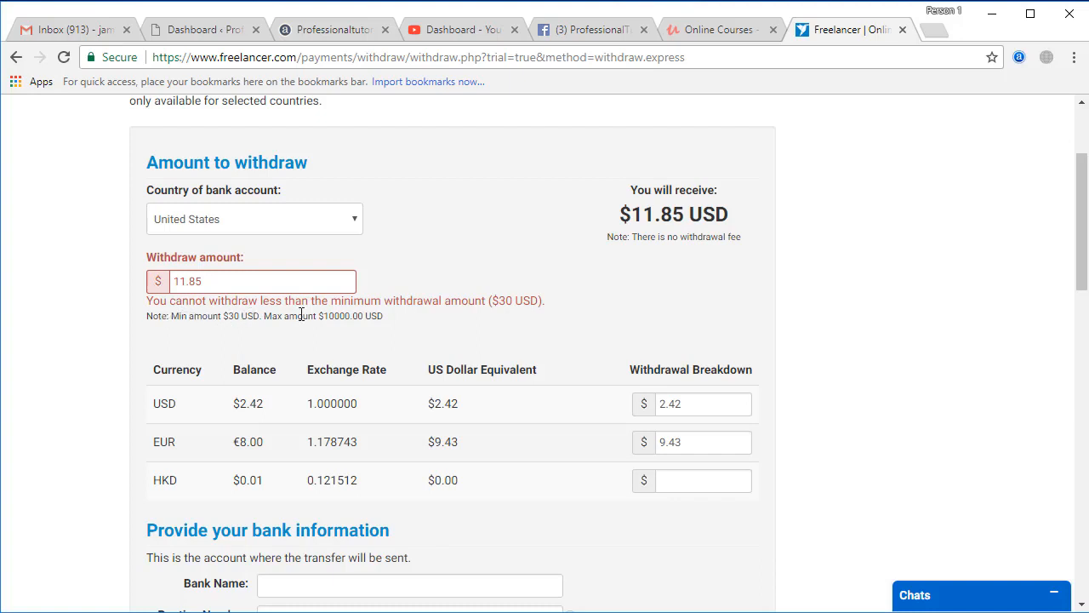
pyautogui.moveTo(320, 317)
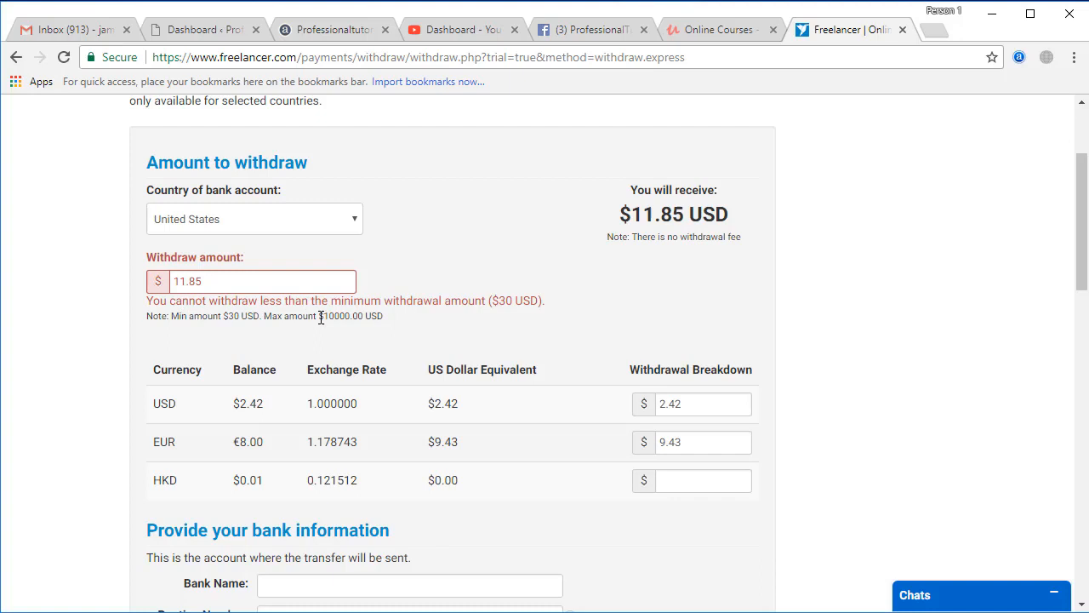
pyautogui.moveTo(262, 238)
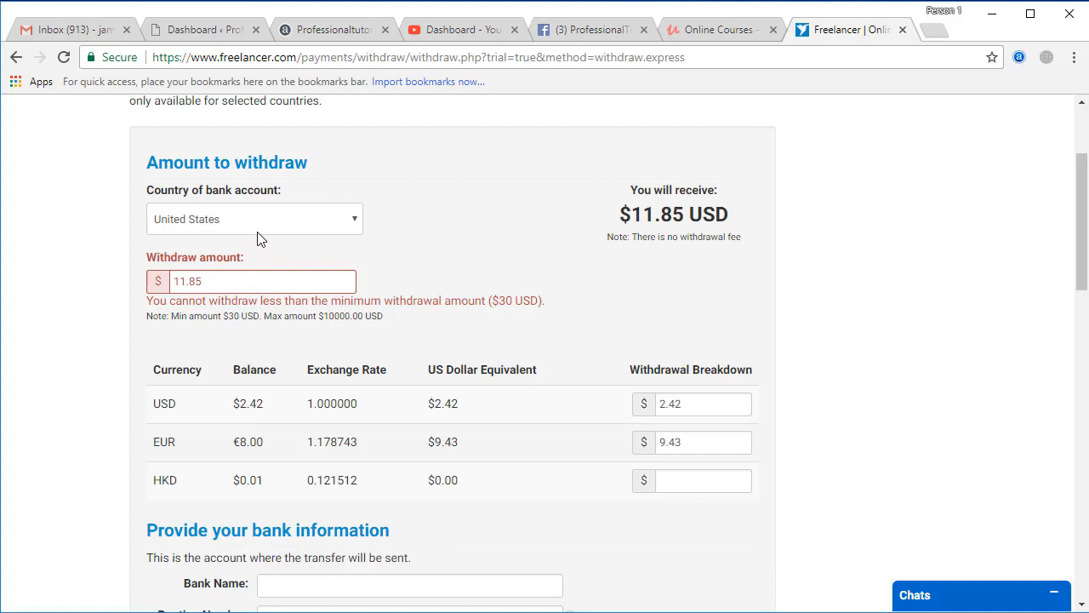
# Choose Pakistan as the bank account country and select the withdraw amount value
pyautogui.click(253, 218)
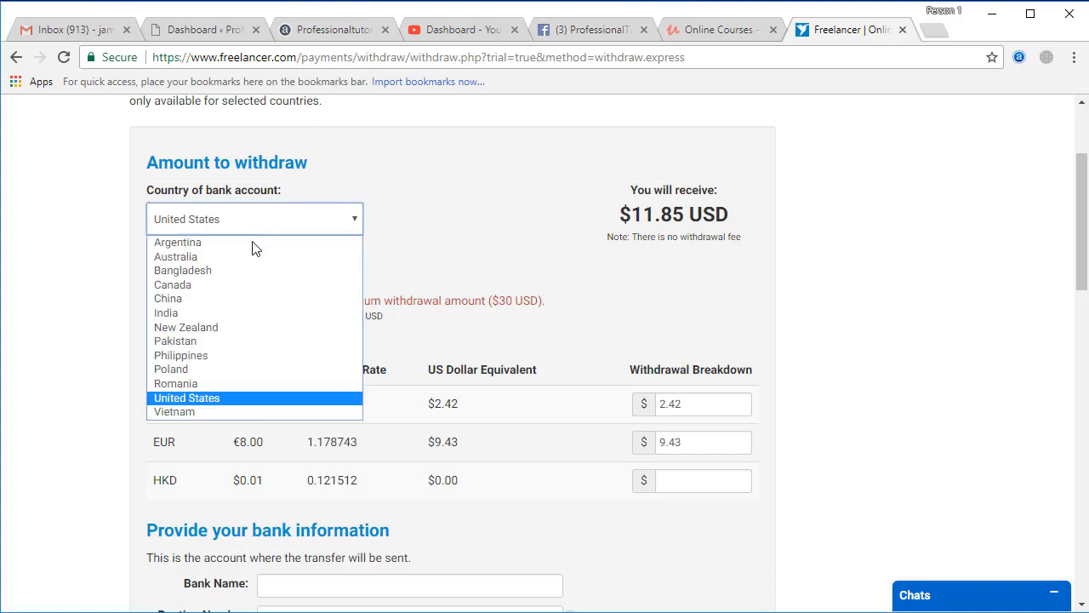
pyautogui.click(176, 340)
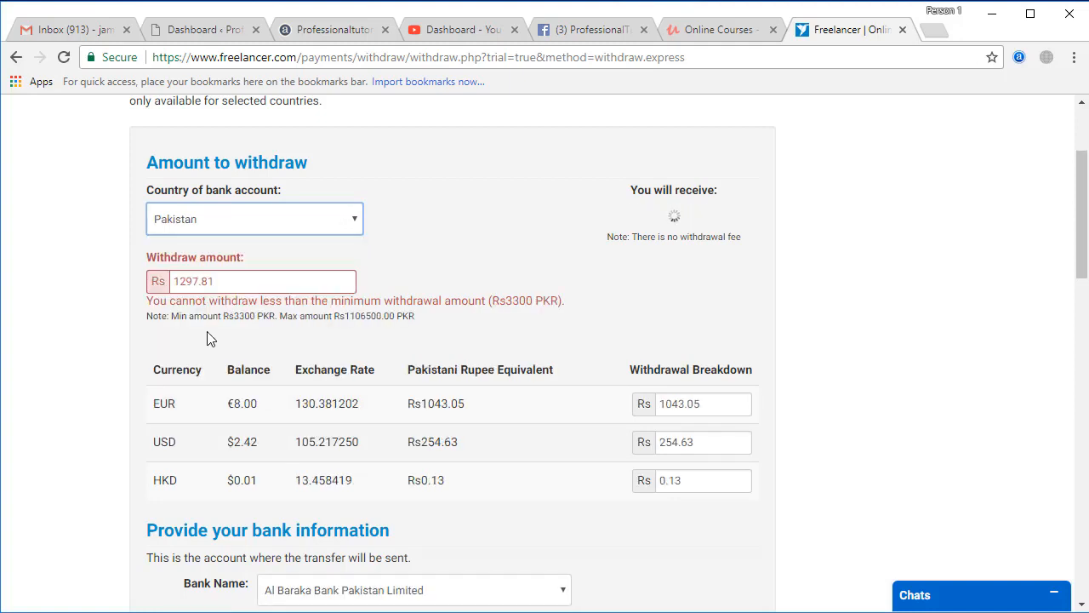
pyautogui.tripleClick(221, 281)
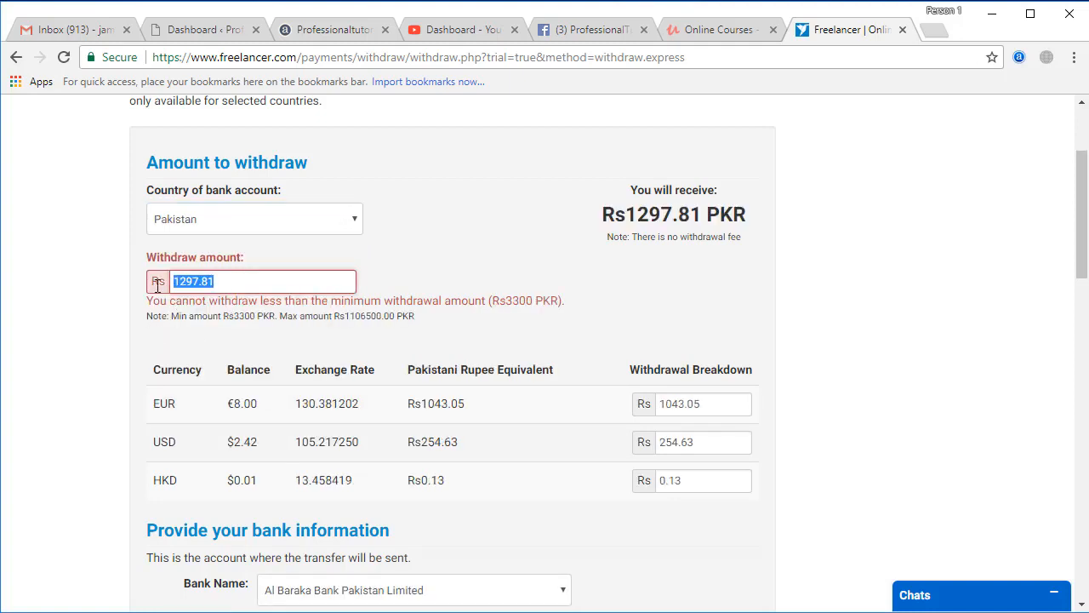
pyautogui.moveTo(173, 290)
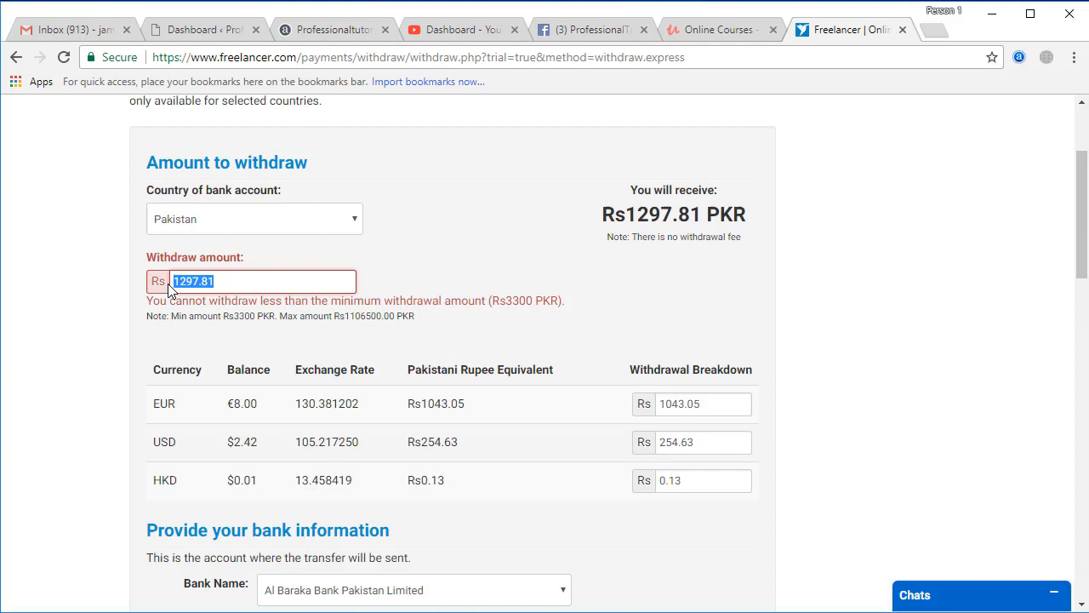
pyautogui.moveTo(522, 316)
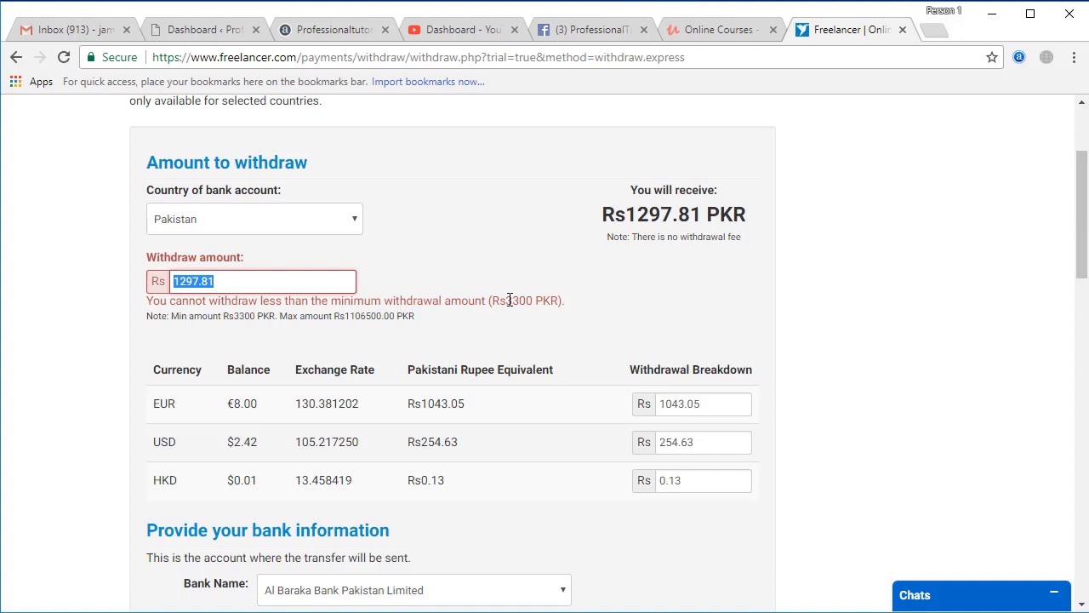
pyautogui.moveTo(521, 300)
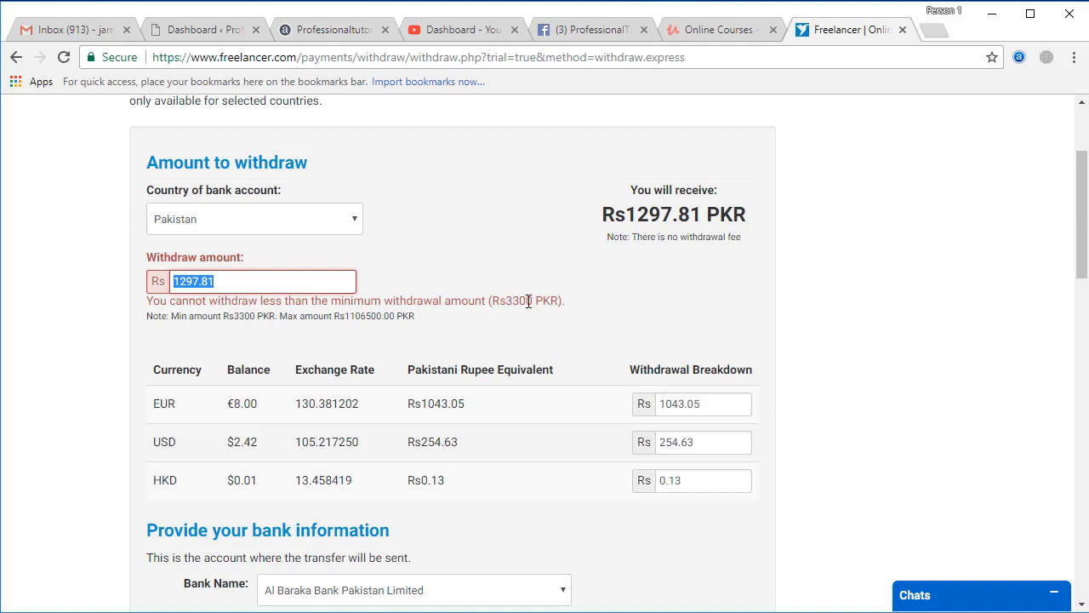
pyautogui.moveTo(223, 319)
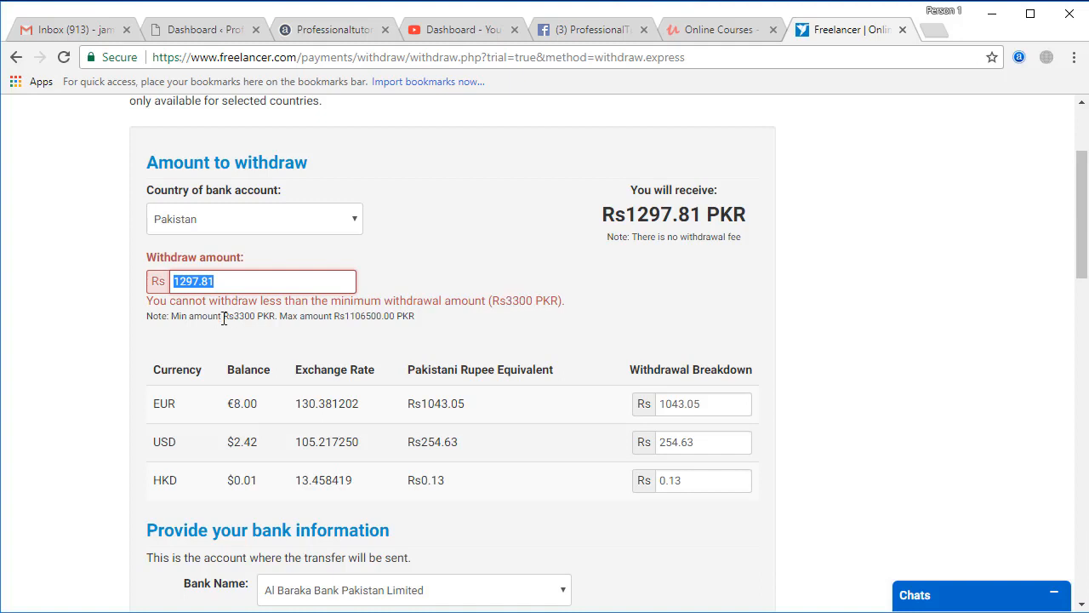
pyautogui.moveTo(238, 318)
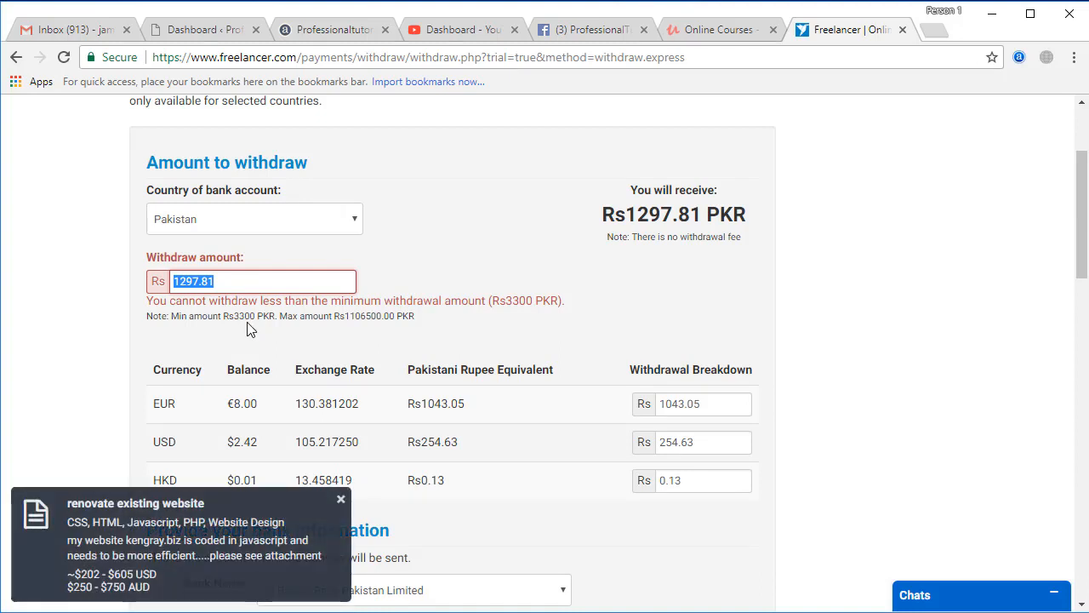
pyautogui.moveTo(331, 328)
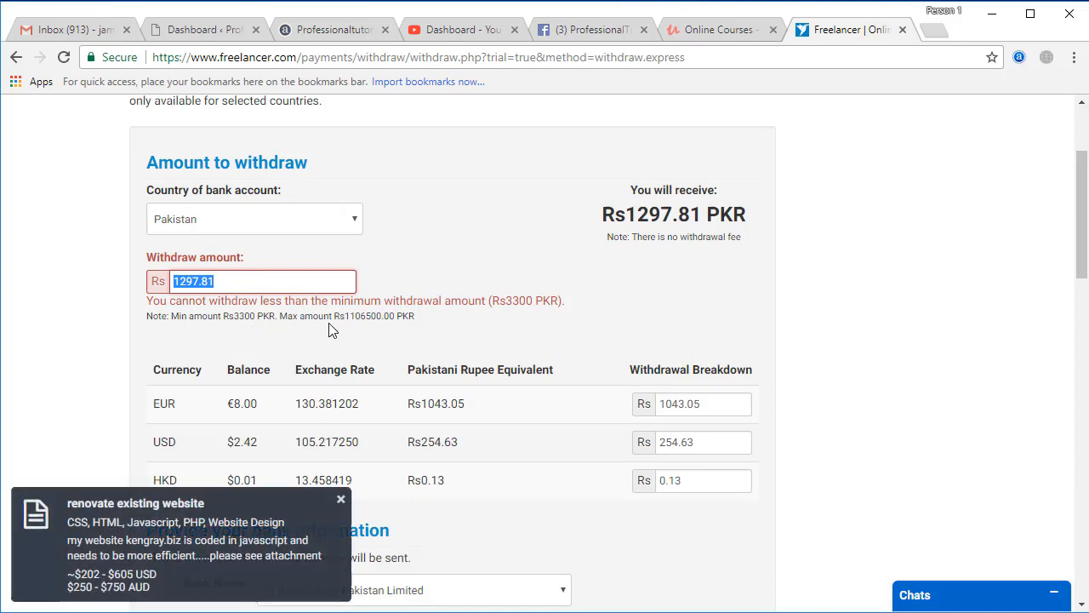
pyautogui.moveTo(346, 320)
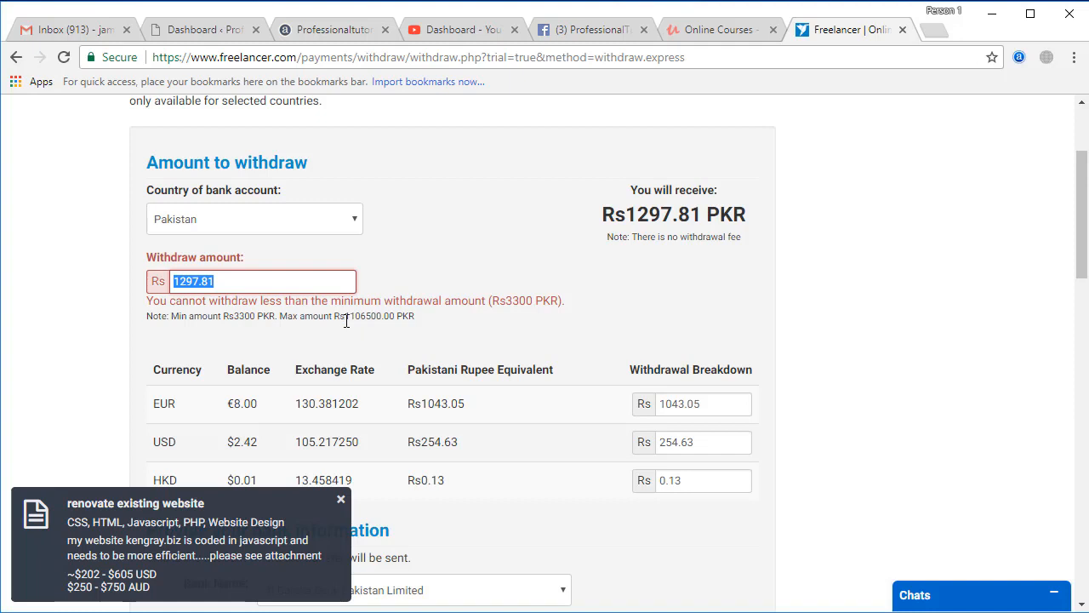
pyautogui.moveTo(349, 319)
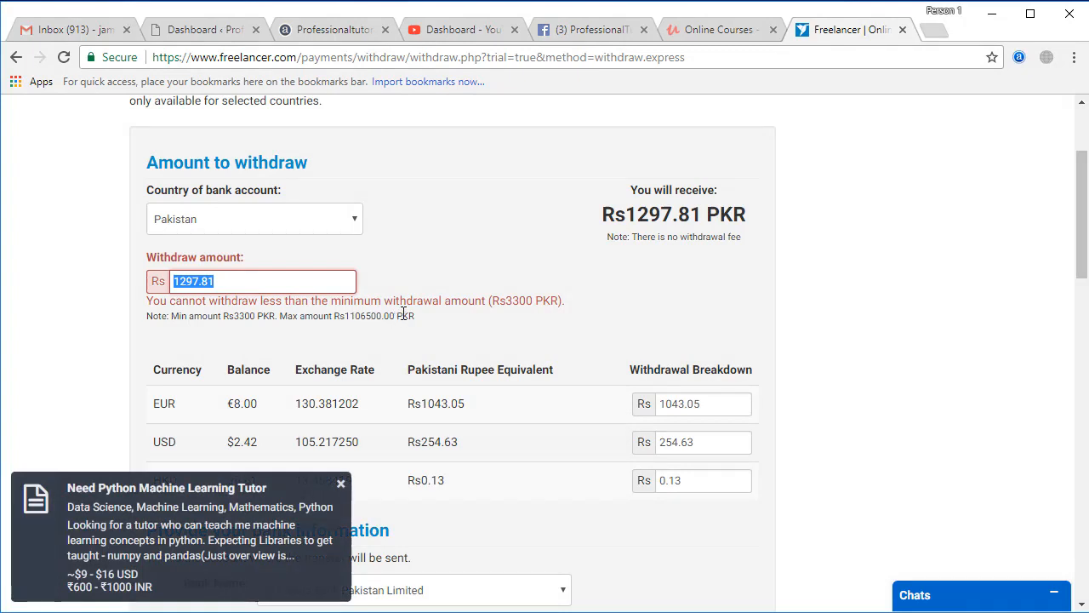
pyautogui.scroll(-3)
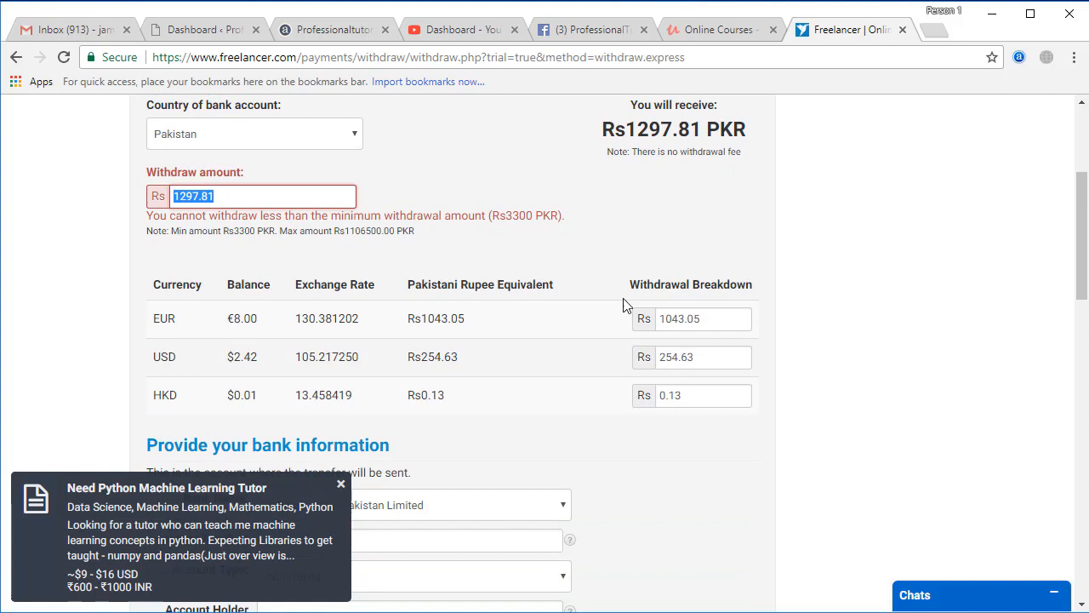
pyautogui.moveTo(170, 315)
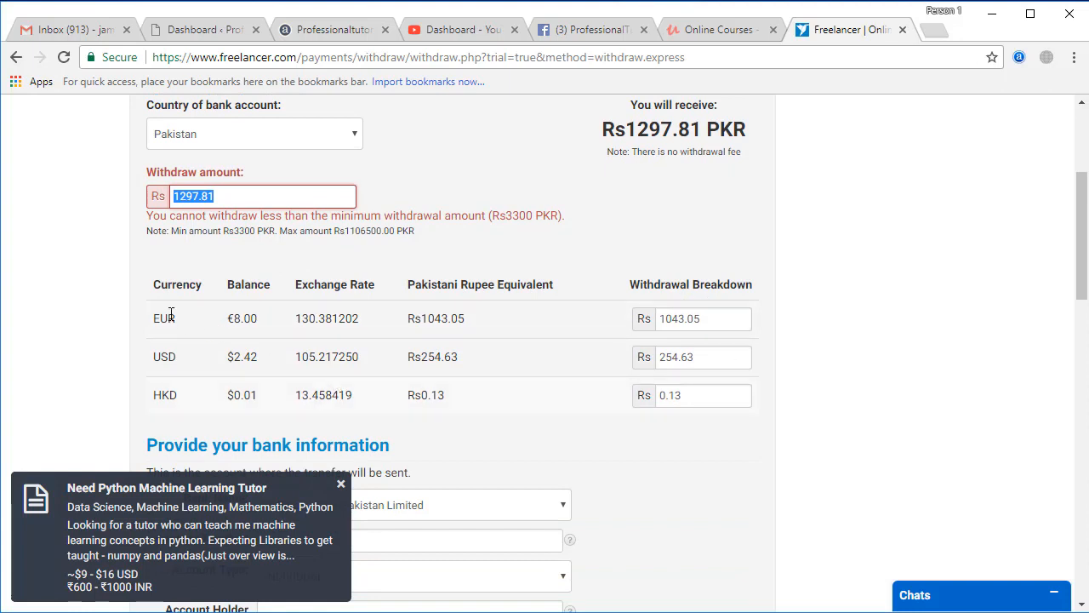
pyautogui.click(341, 483)
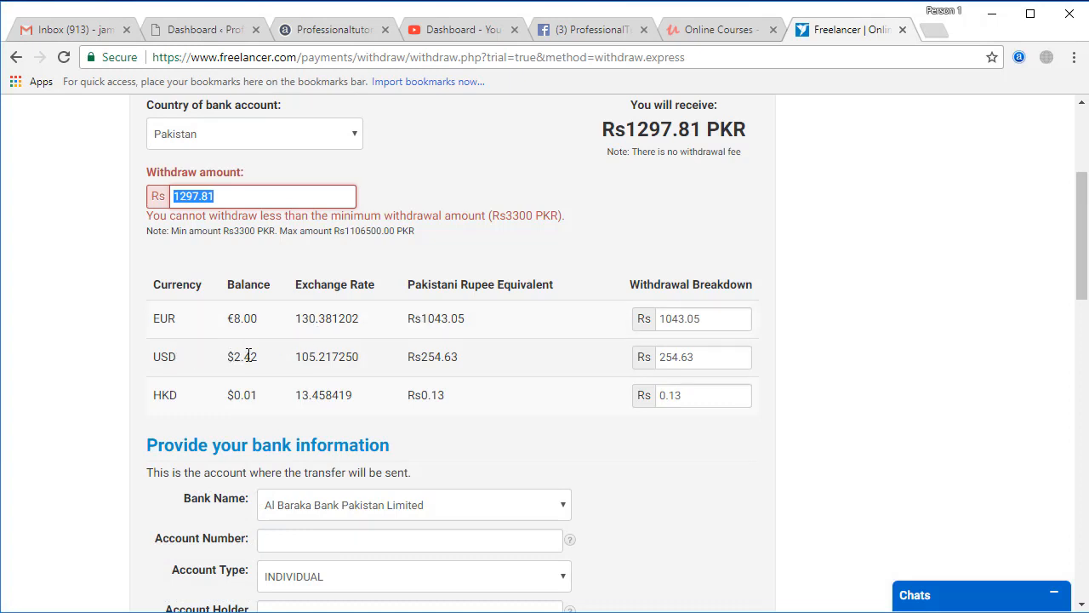
pyautogui.moveTo(305, 357)
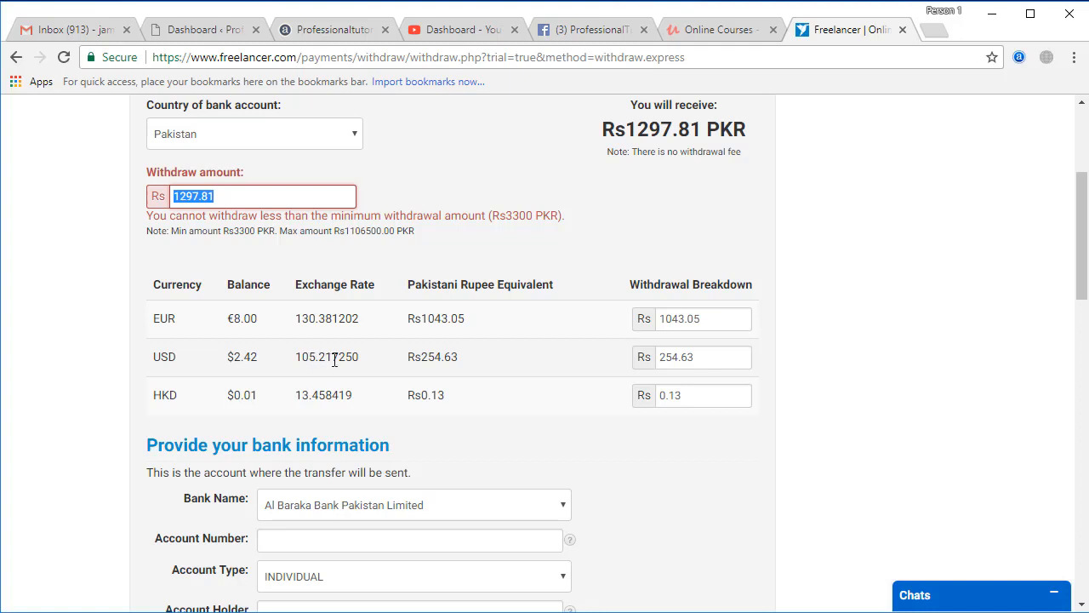
pyautogui.moveTo(434, 362)
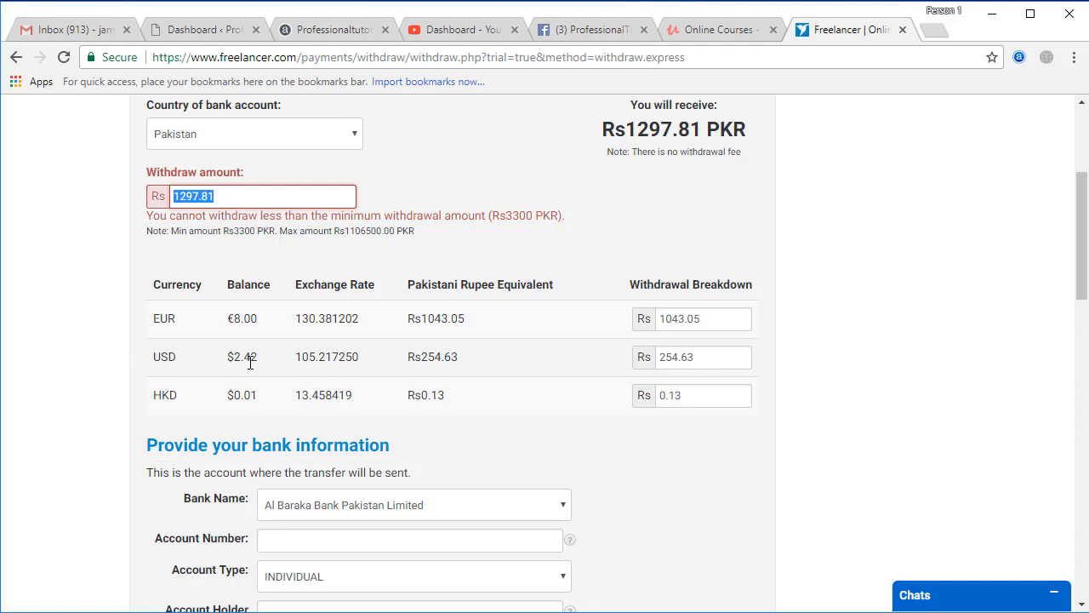
pyautogui.moveTo(440, 361)
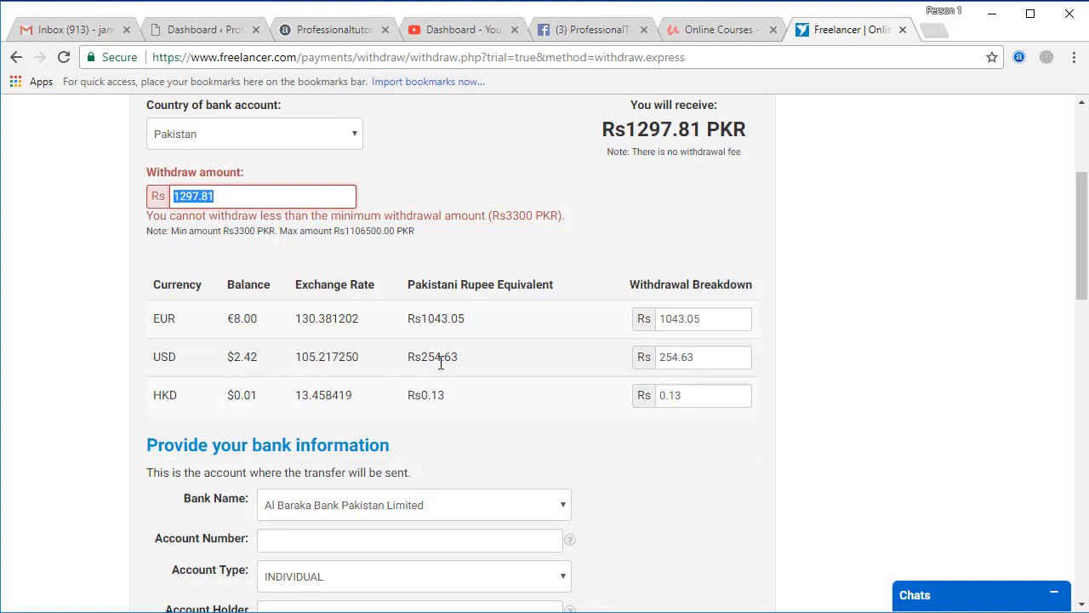
pyautogui.moveTo(426, 361)
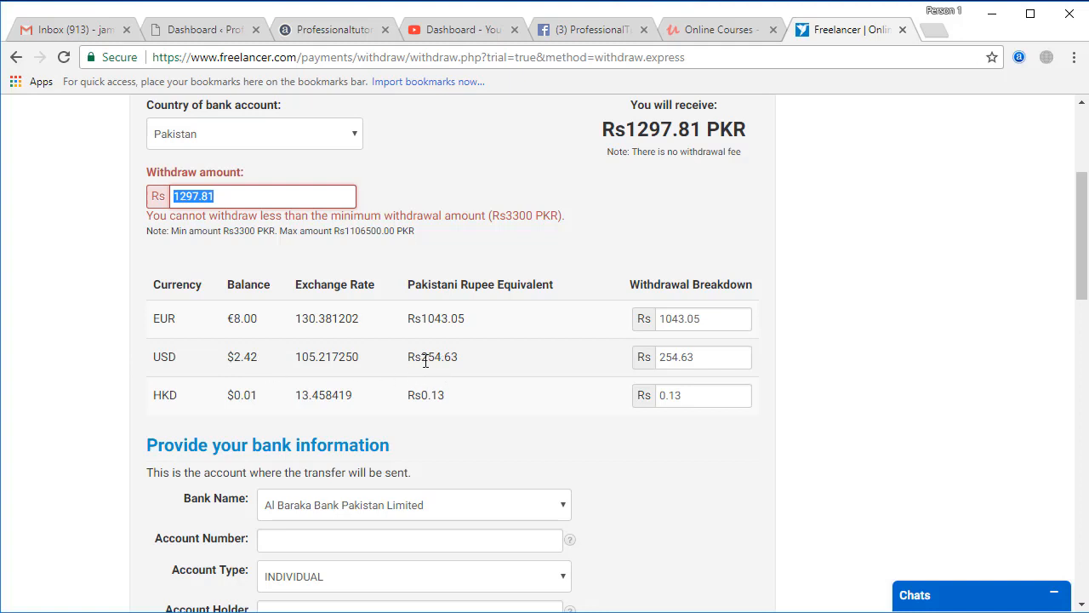
pyautogui.moveTo(336, 371)
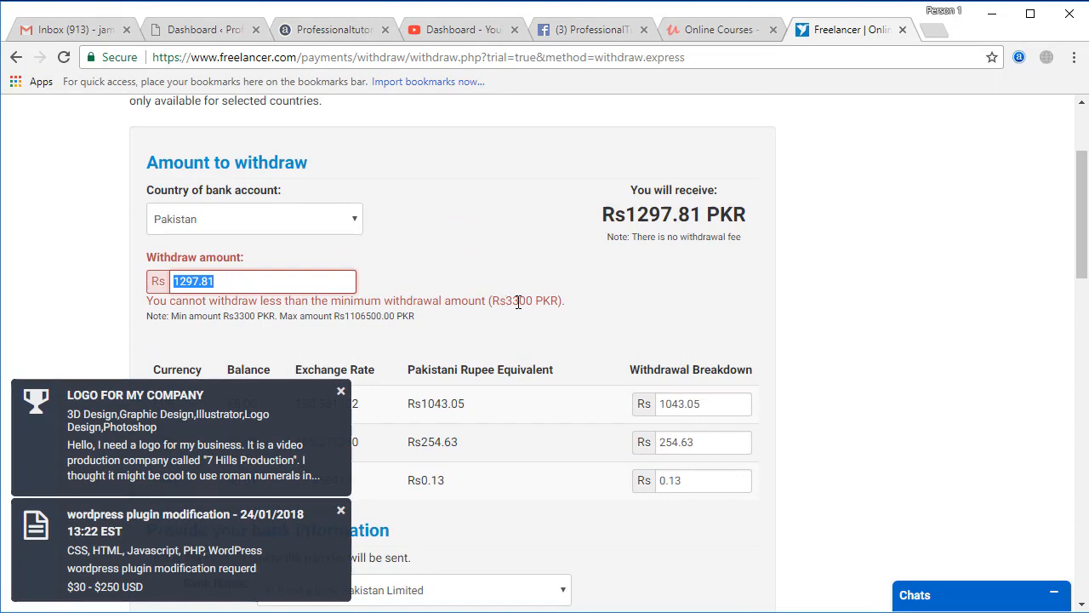
# Select MEEZAN BANK LIMITED as the receiving bank
pyautogui.scroll(-3)
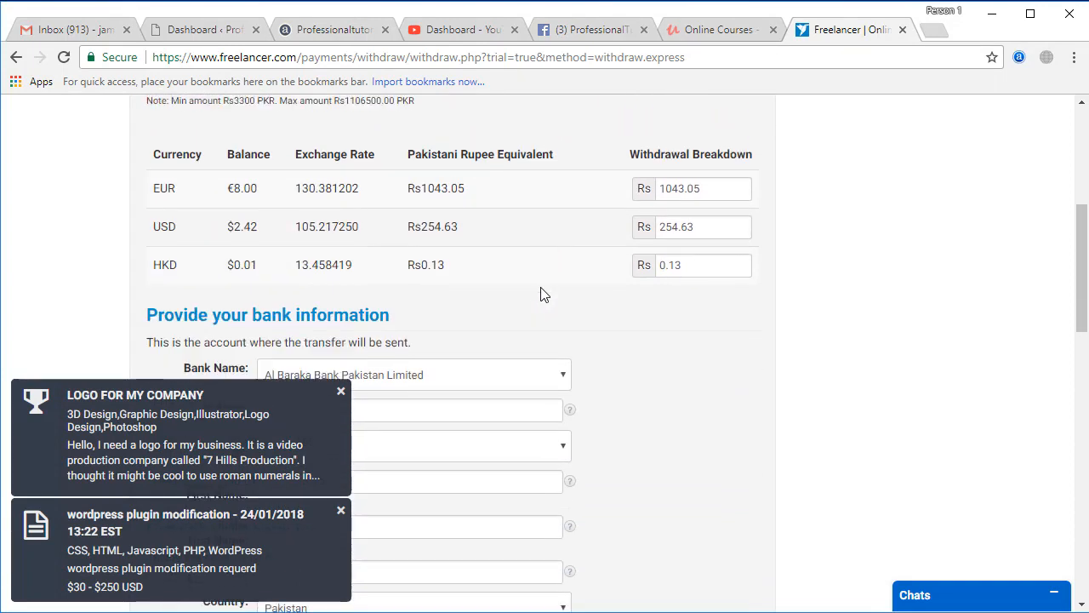
pyautogui.scroll(-3)
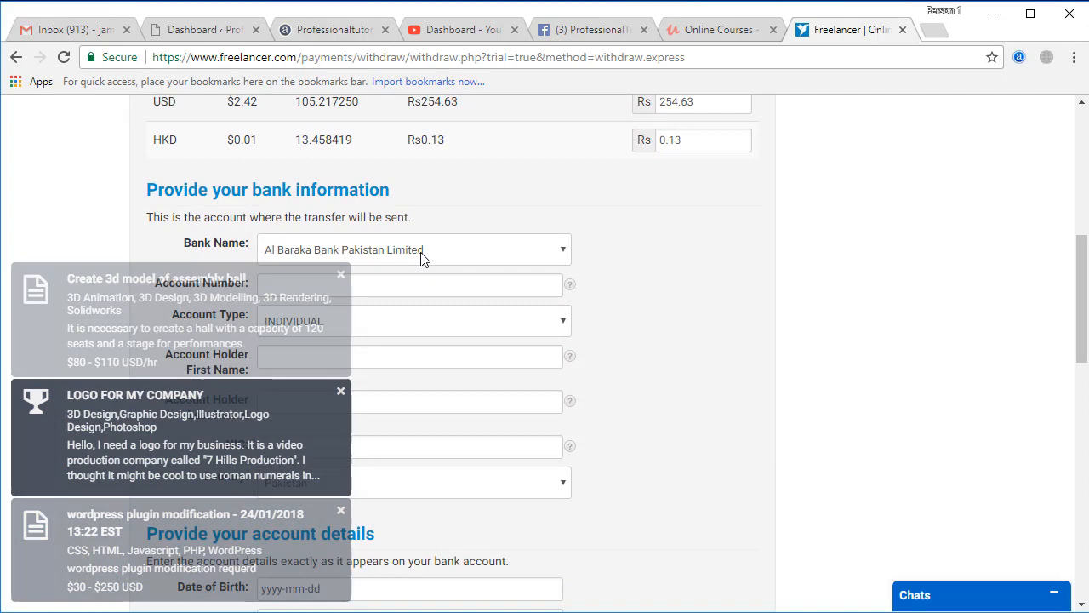
pyautogui.click(415, 250)
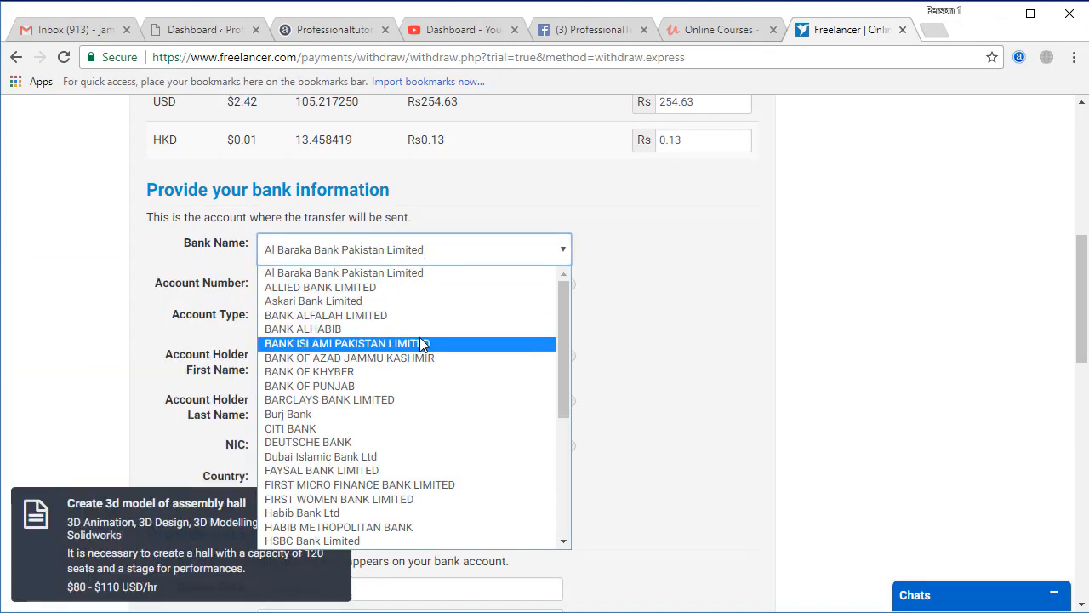
pyautogui.scroll(-3)
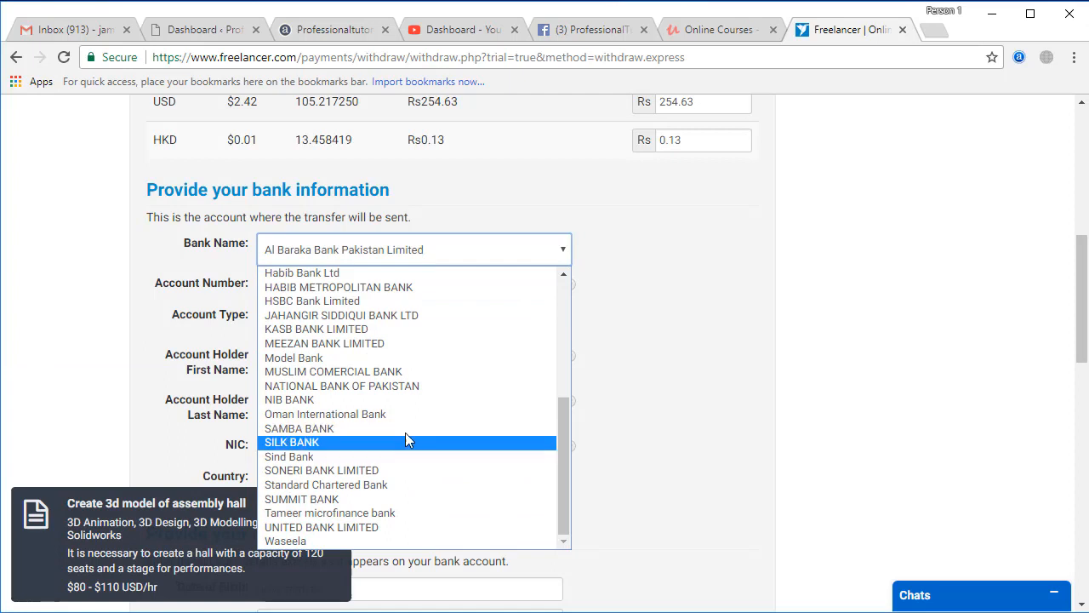
pyautogui.click(324, 343)
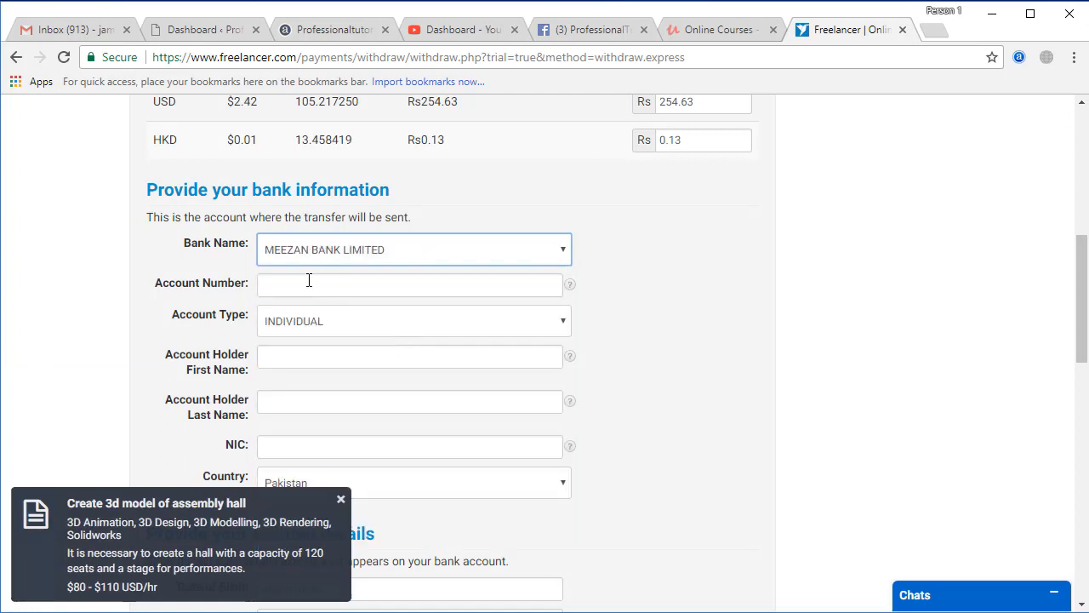
# Focus the Account Number field and keep INDIVIDUAL as the account type
pyautogui.click(409, 284)
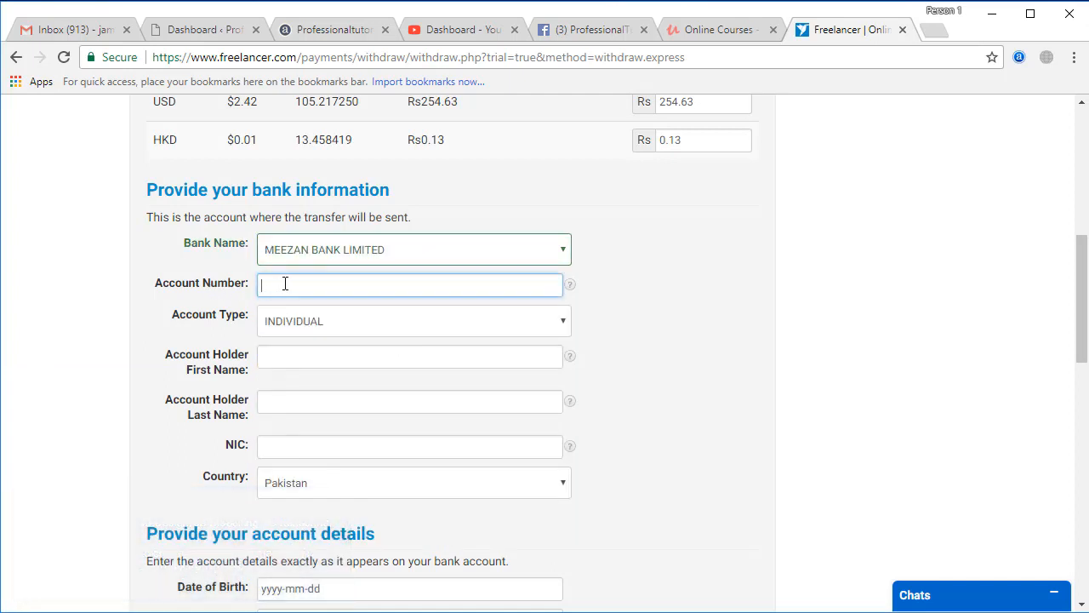
pyautogui.moveTo(273, 319)
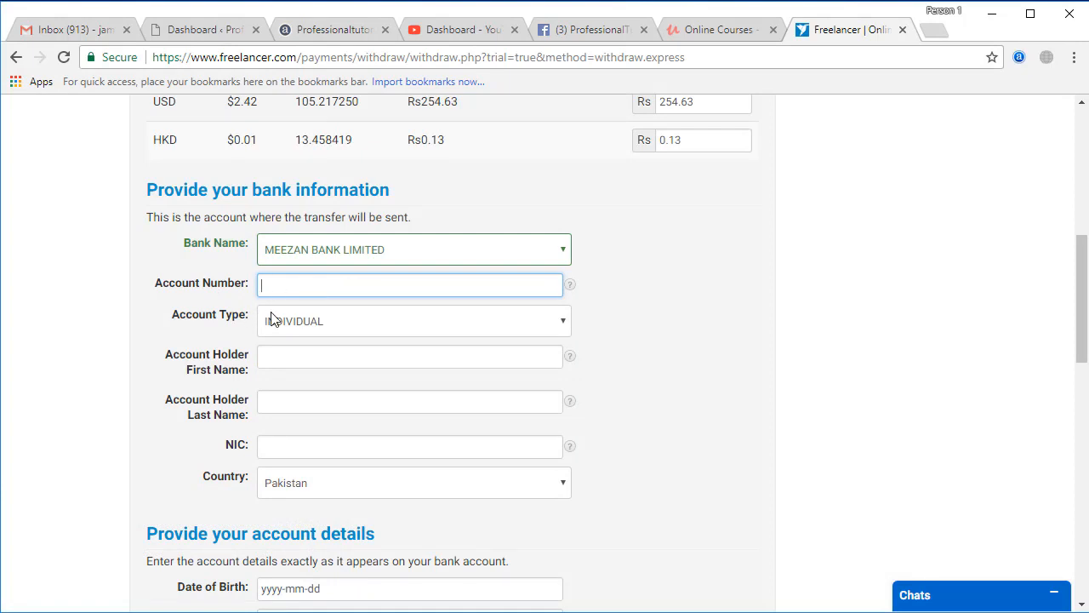
pyautogui.click(413, 321)
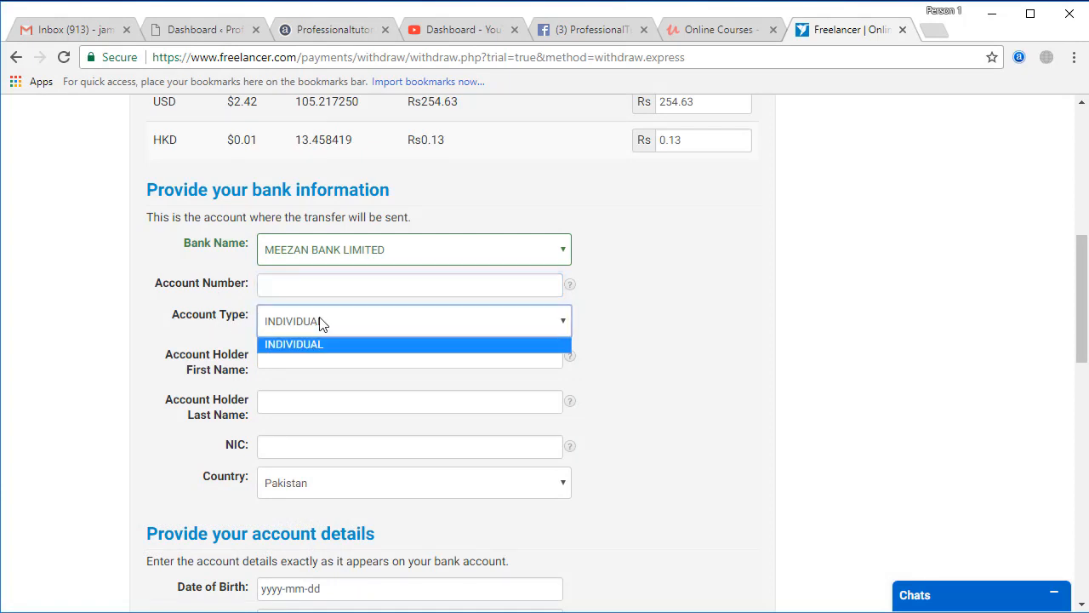
pyautogui.click(294, 344)
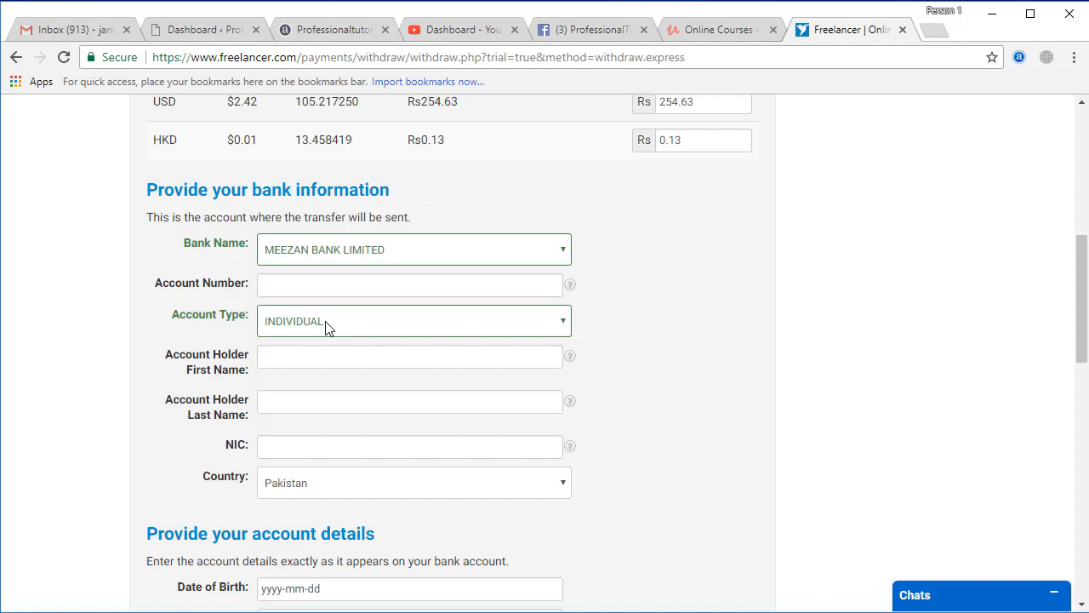
pyautogui.scroll(-3)
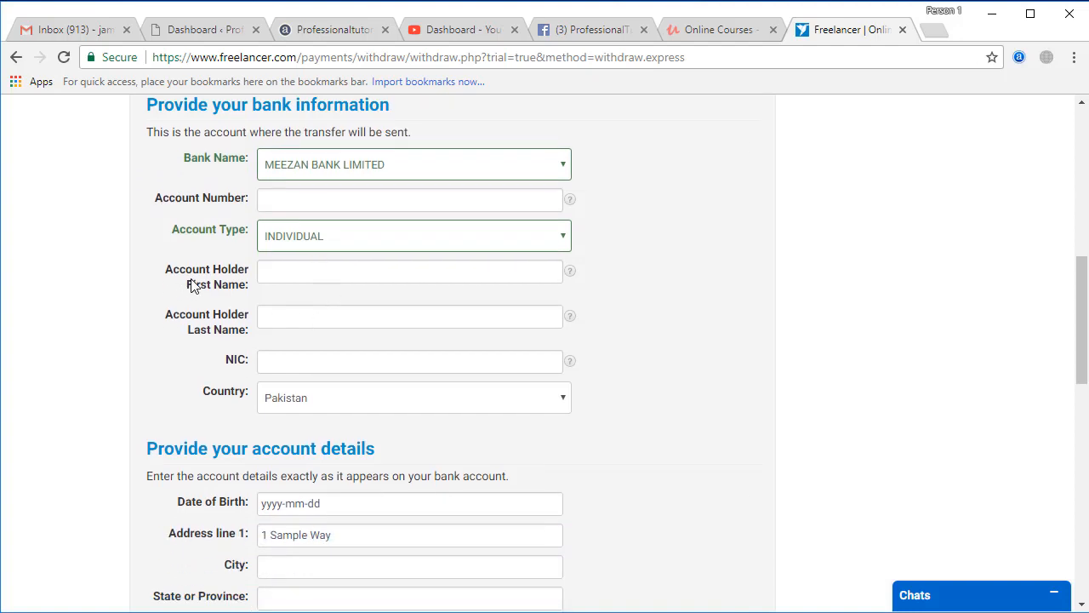
pyautogui.moveTo(213, 293)
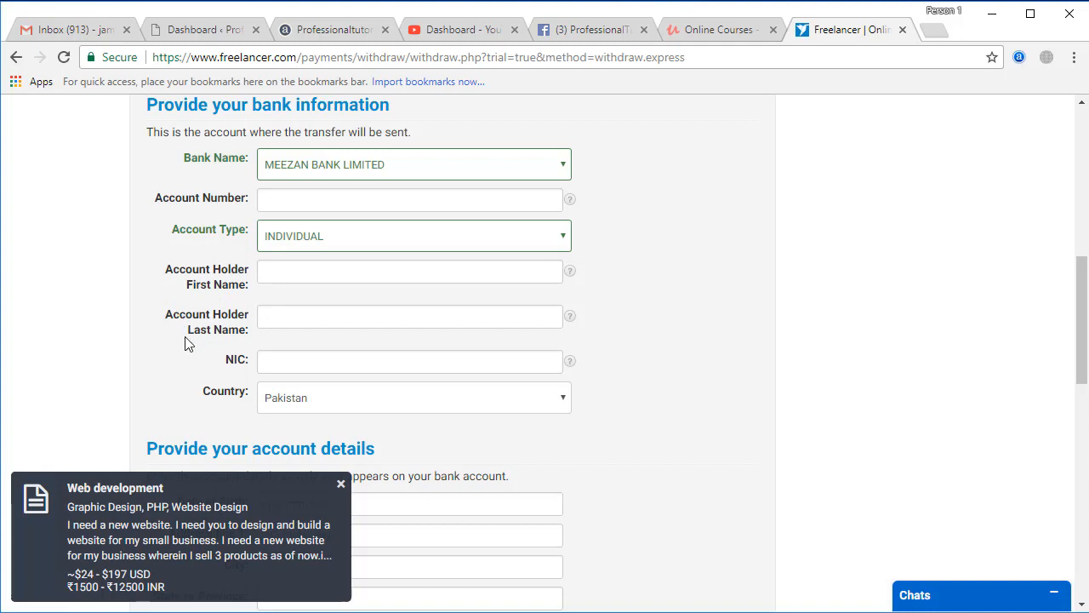
pyautogui.scroll(-3)
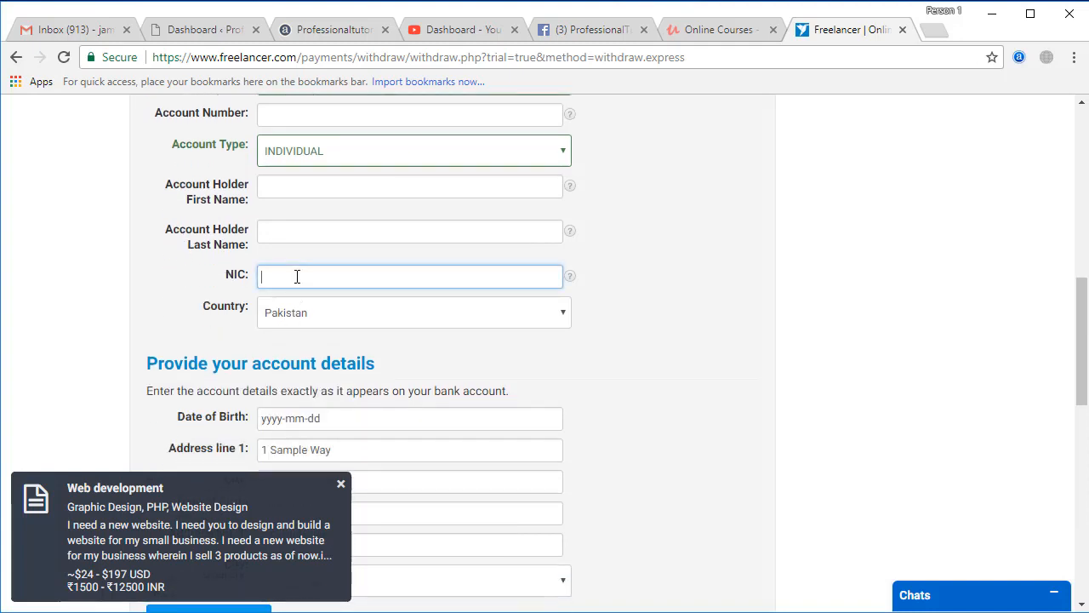
pyautogui.scroll(-3)
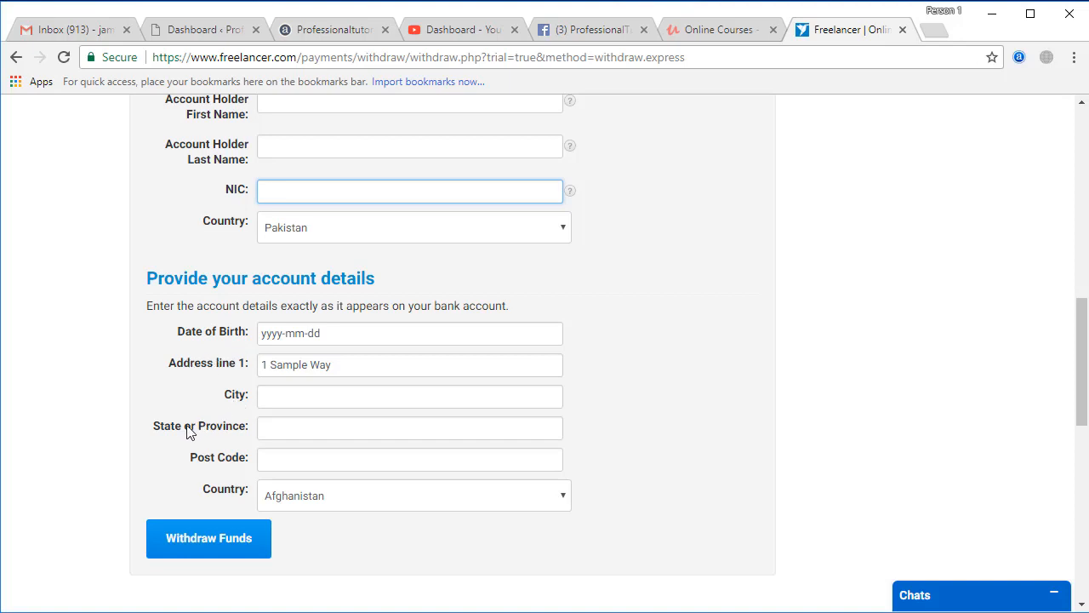
pyautogui.scroll(-3)
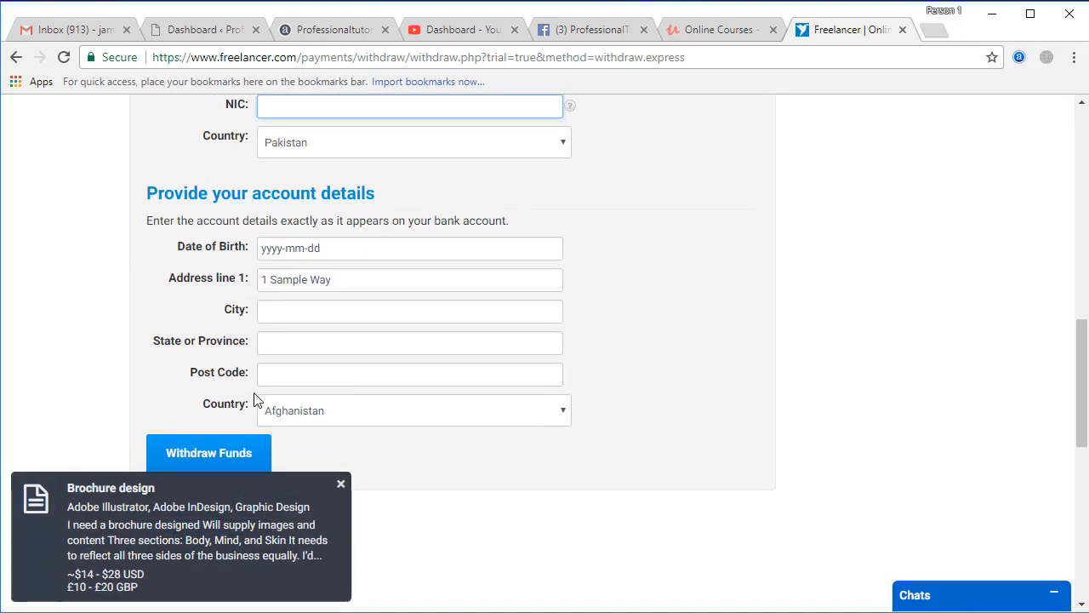
pyautogui.scroll(-3)
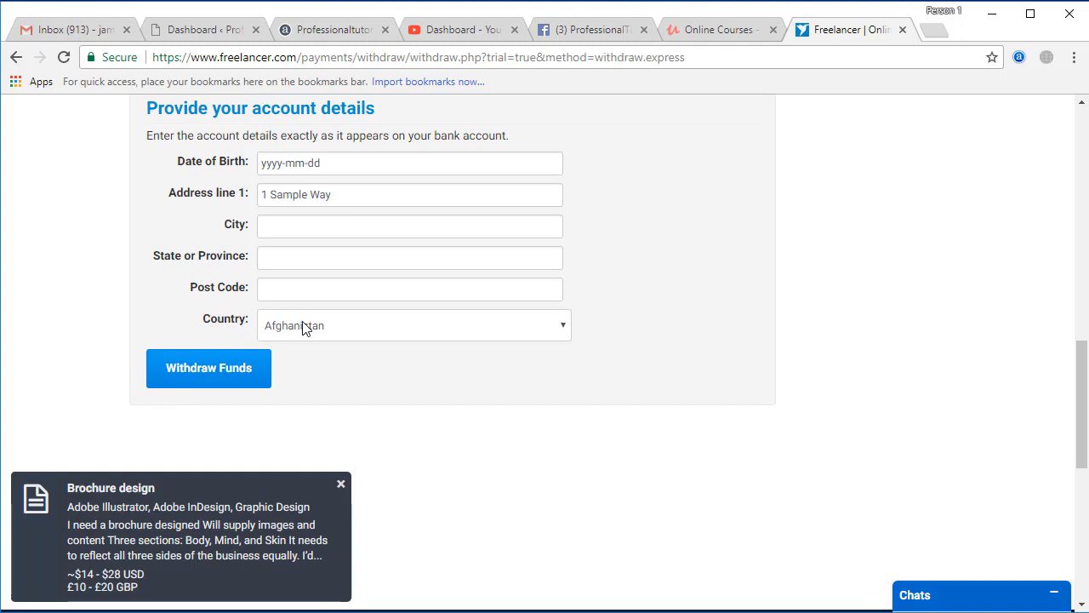
pyautogui.click(413, 325)
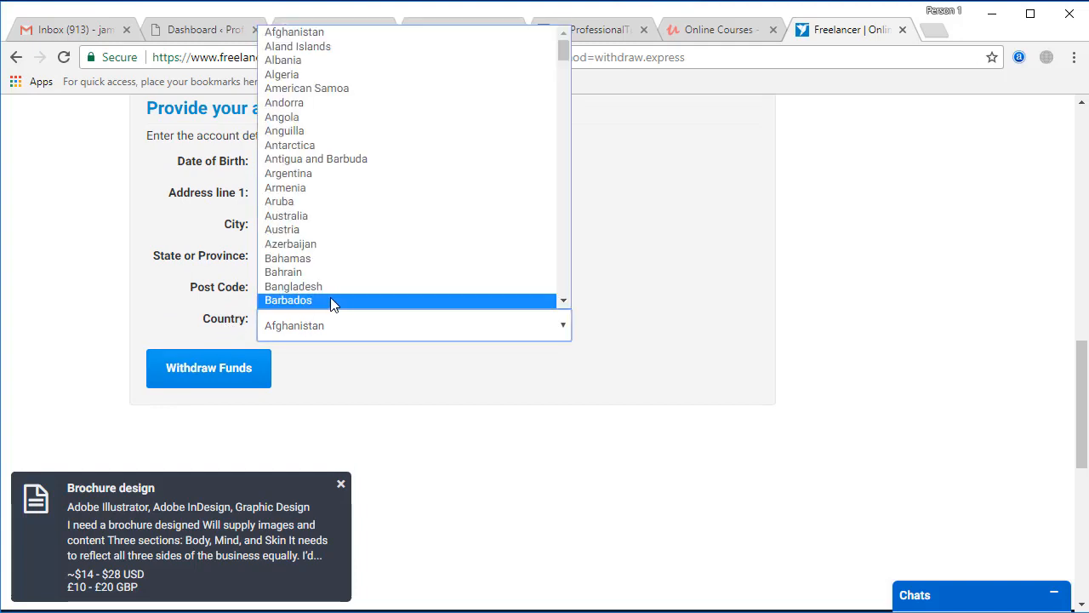
pyautogui.scroll(-3)
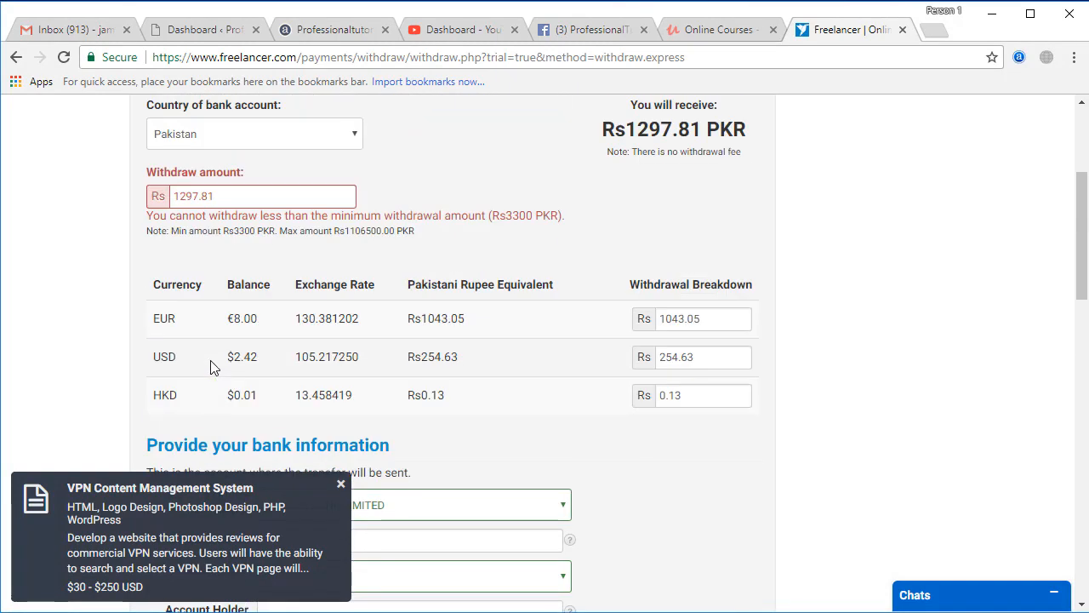
pyautogui.moveTo(560, 181)
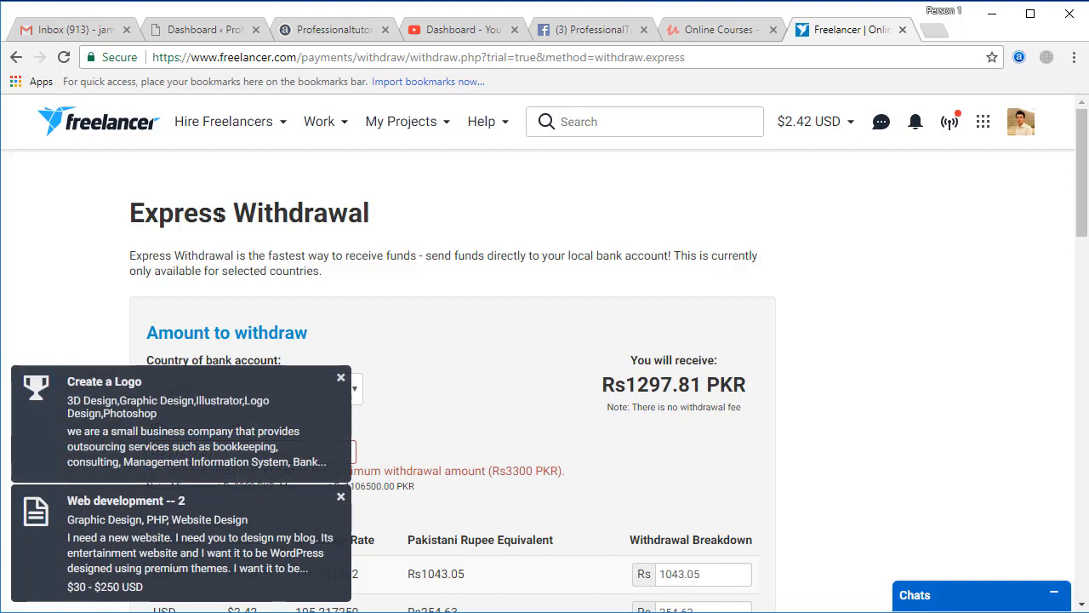
pyautogui.click(341, 496)
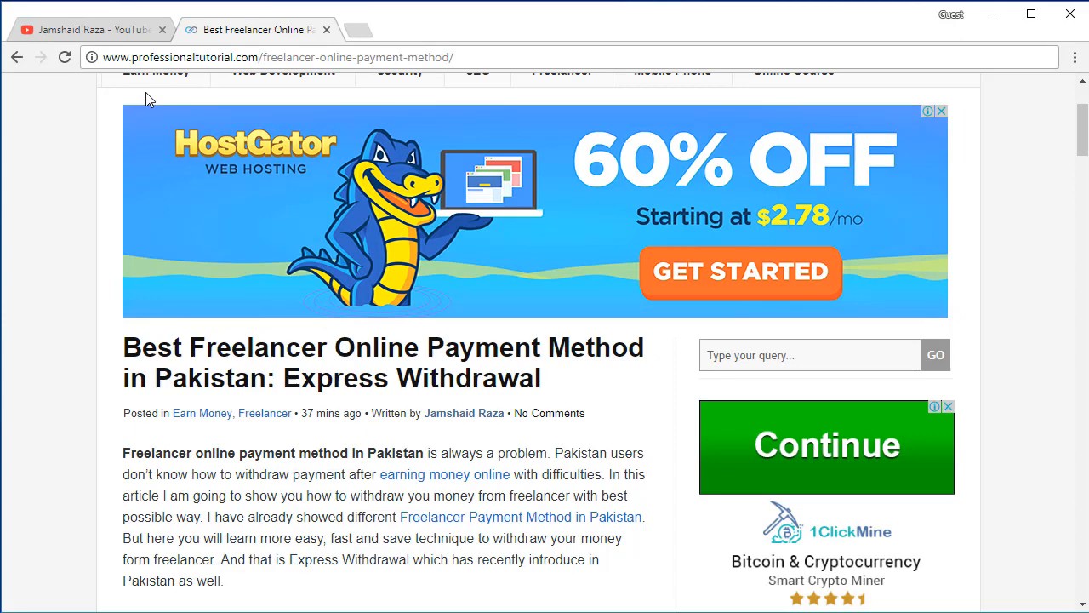
# Visit the Jamshaid Raza Professional Tutorial YouTube tab, then return to the Express Withdrawal article
pyautogui.click(93, 28)
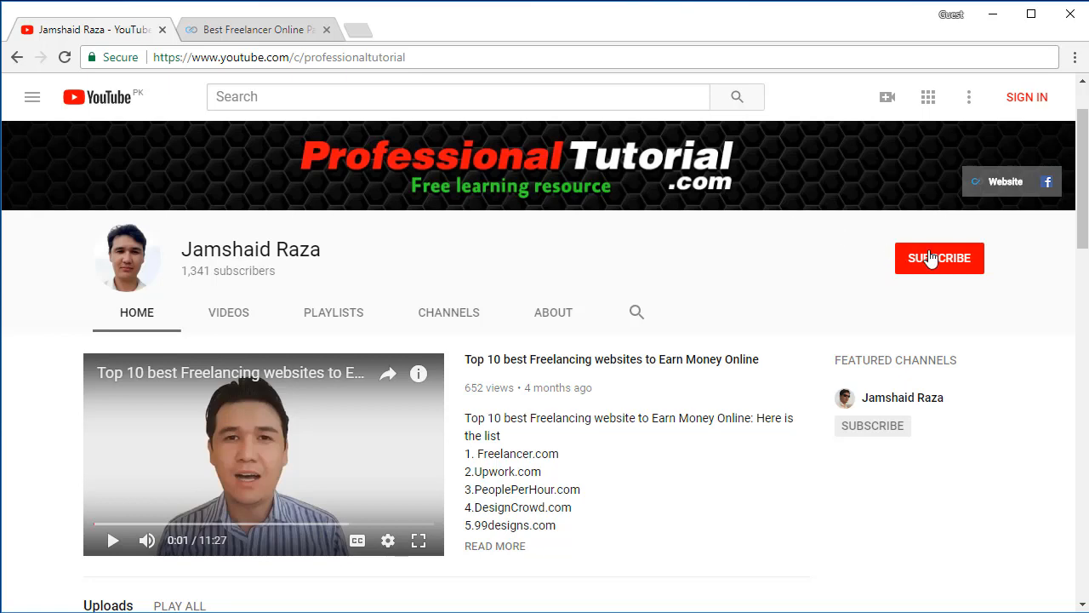
pyautogui.moveTo(226, 28)
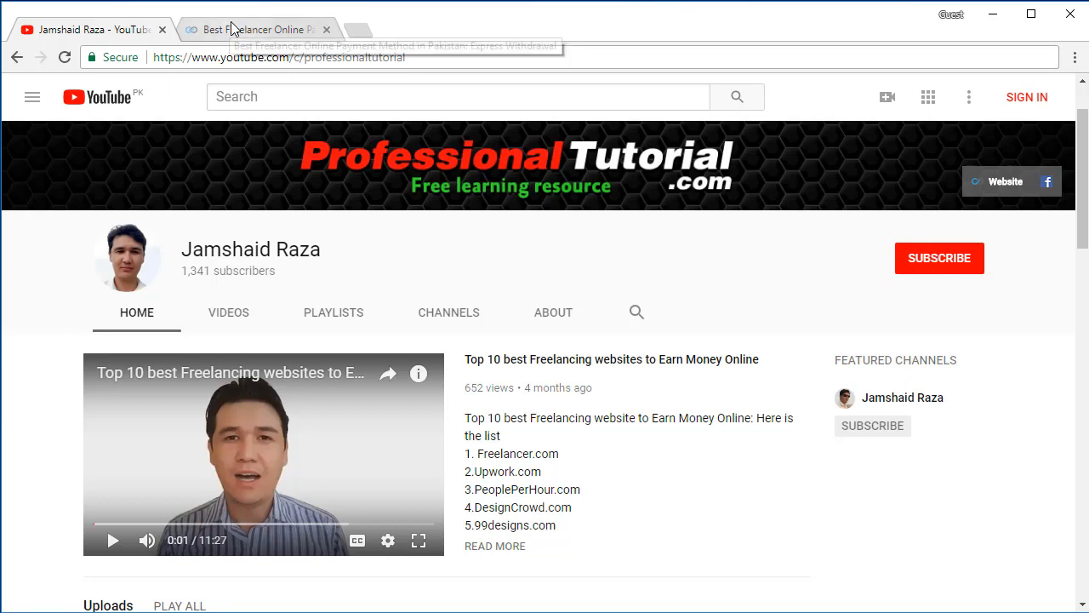
pyautogui.click(247, 28)
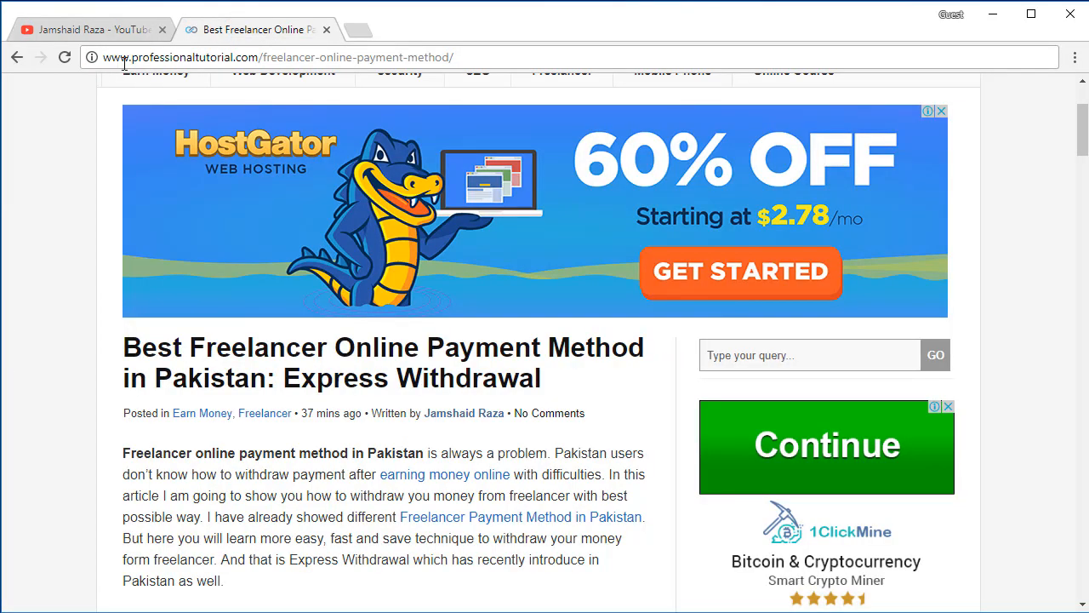